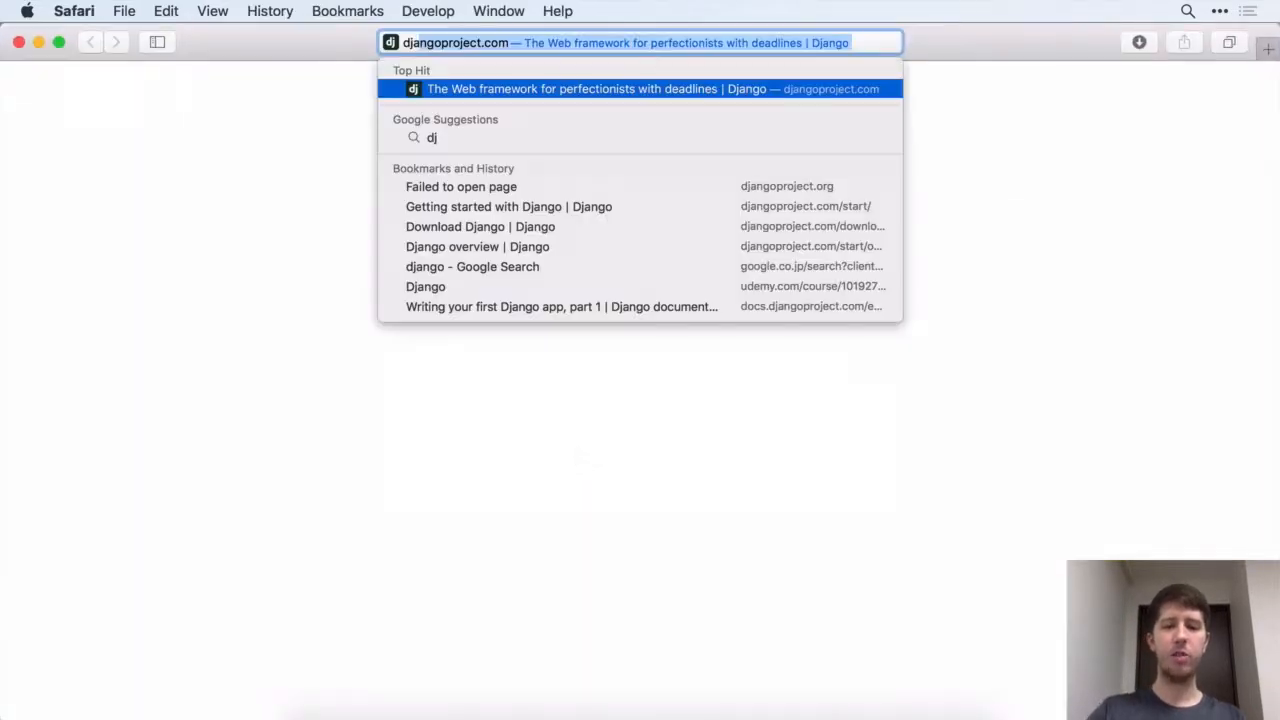
Open djangoproject.com in Safari from the 'dj' address-bar Top Hit suggestion.
left_click(640, 89)
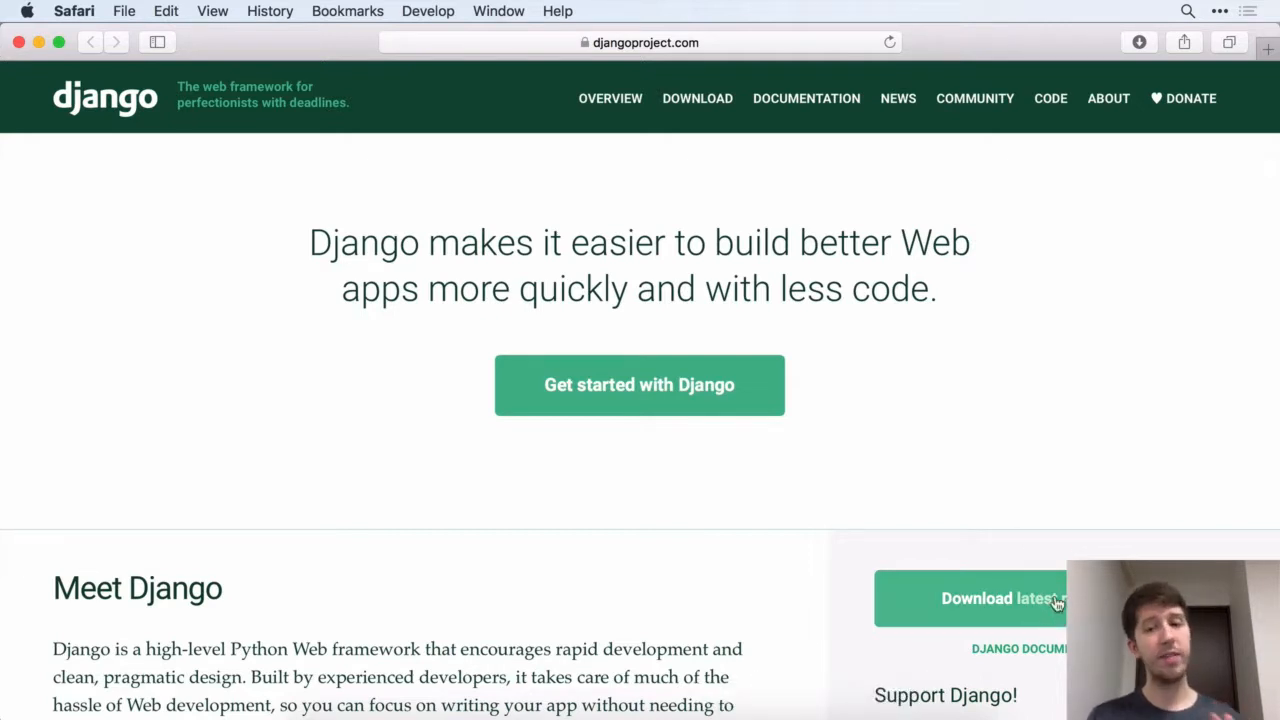
mouse_move(530, 338)
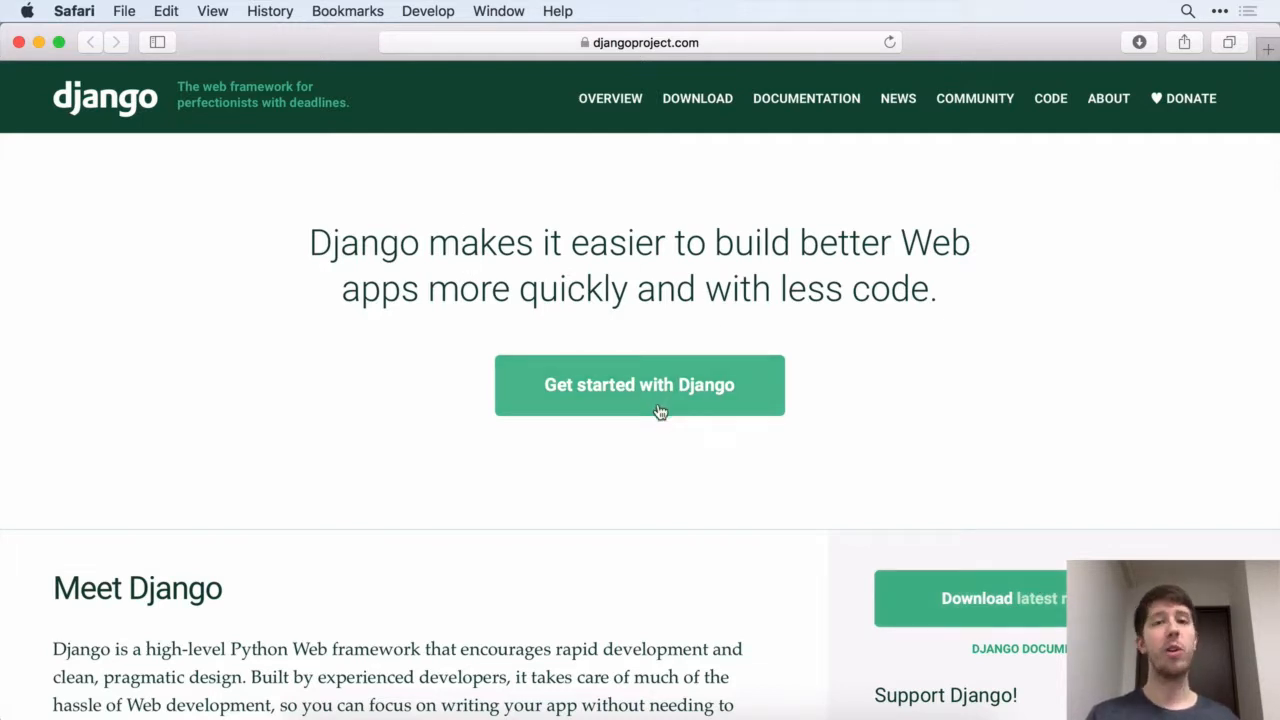
left_click(639, 385)
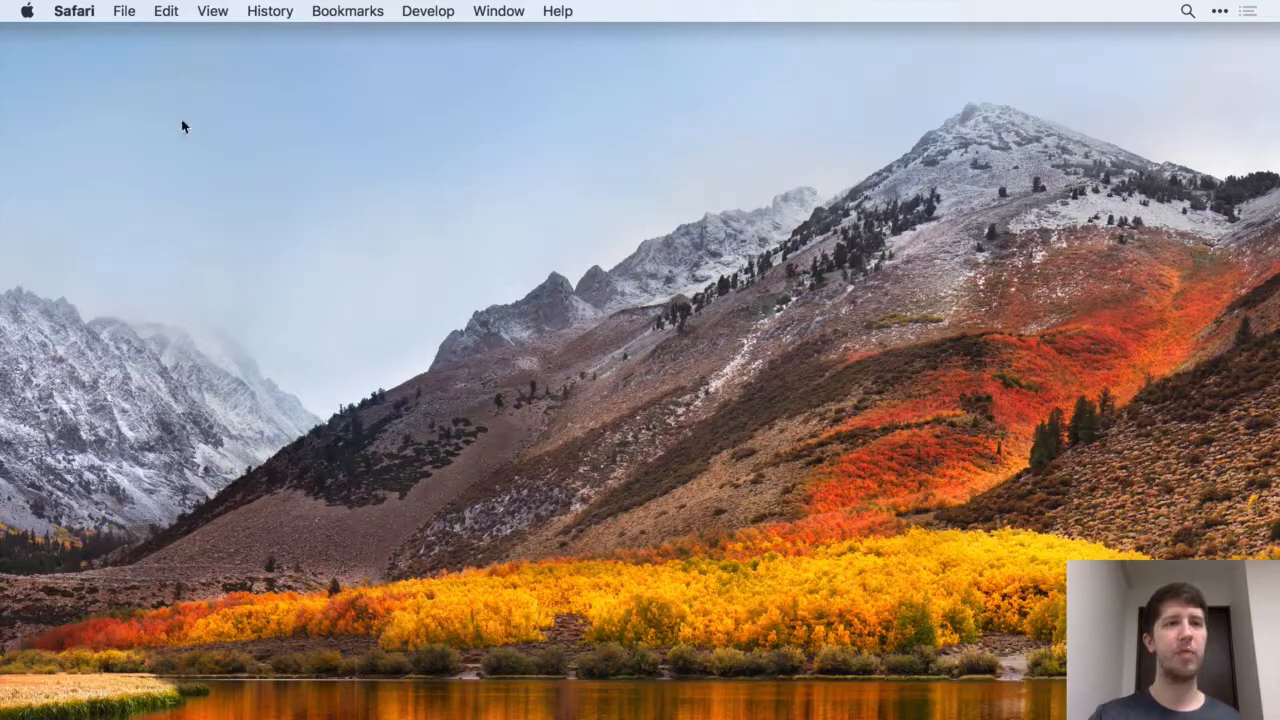
mouse_move(530, 358)
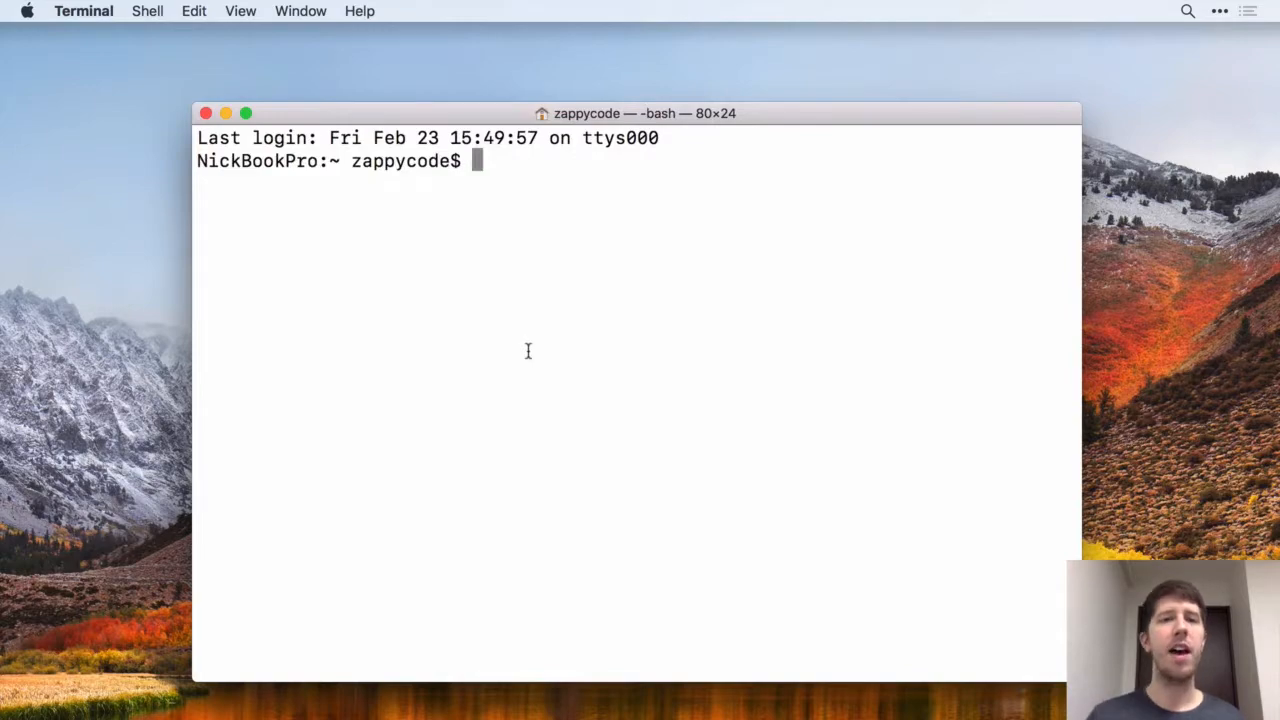
Move the Terminal window higher on the desktop.
left_click_drag(634, 113, 634, 73)
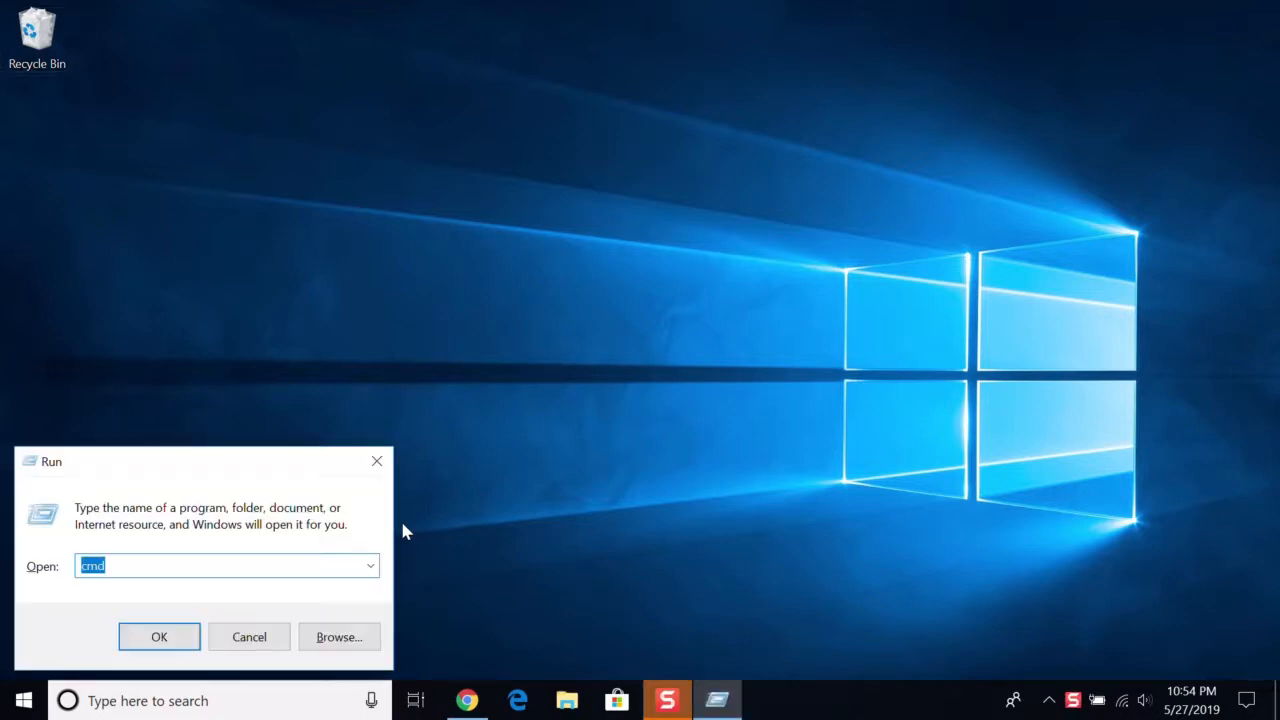
Open Command Prompt, run python to see version 3.7.0, then exit() the interpreter.
left_click(159, 637)
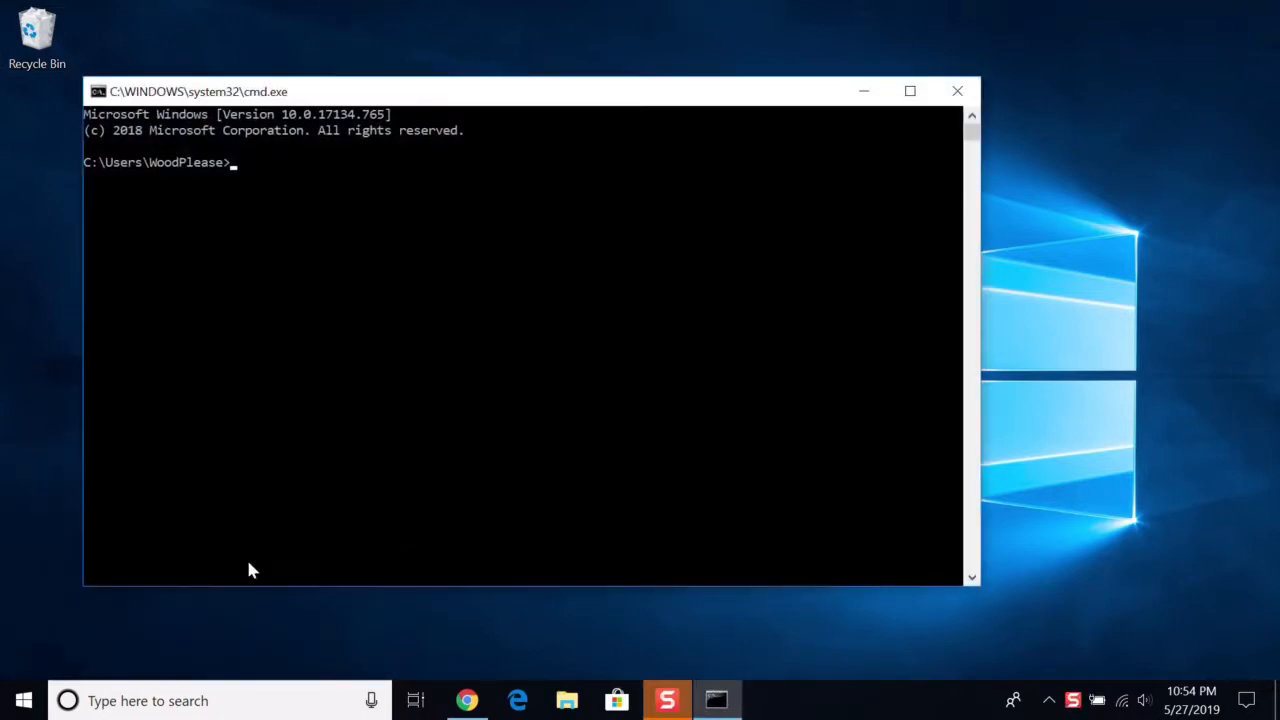
mouse_move(307, 257)
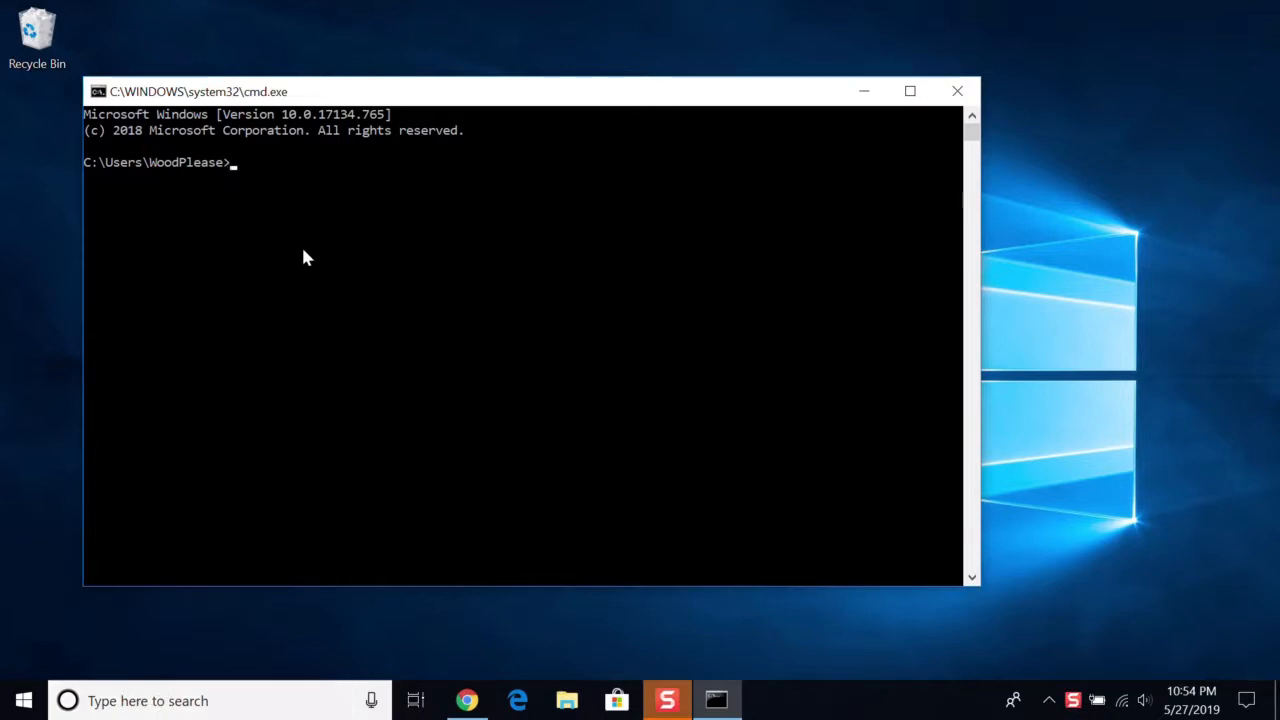
mouse_move(368, 100)
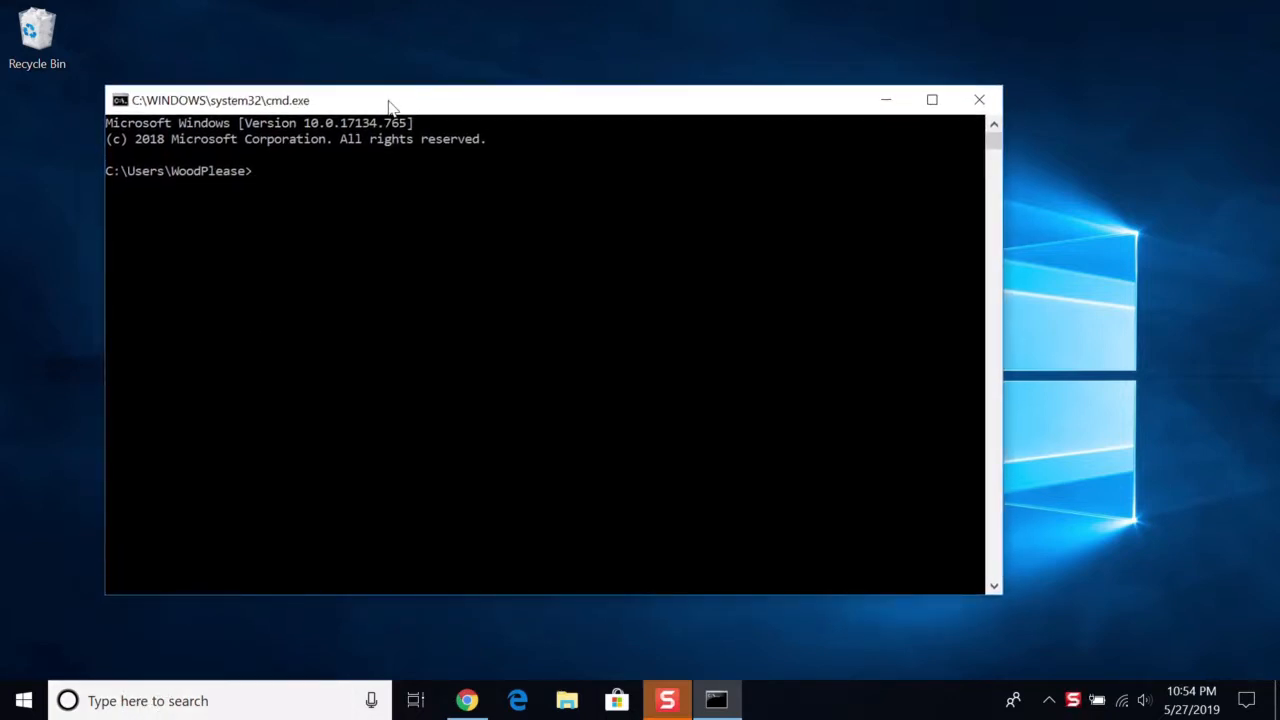
mouse_move(430, 345)
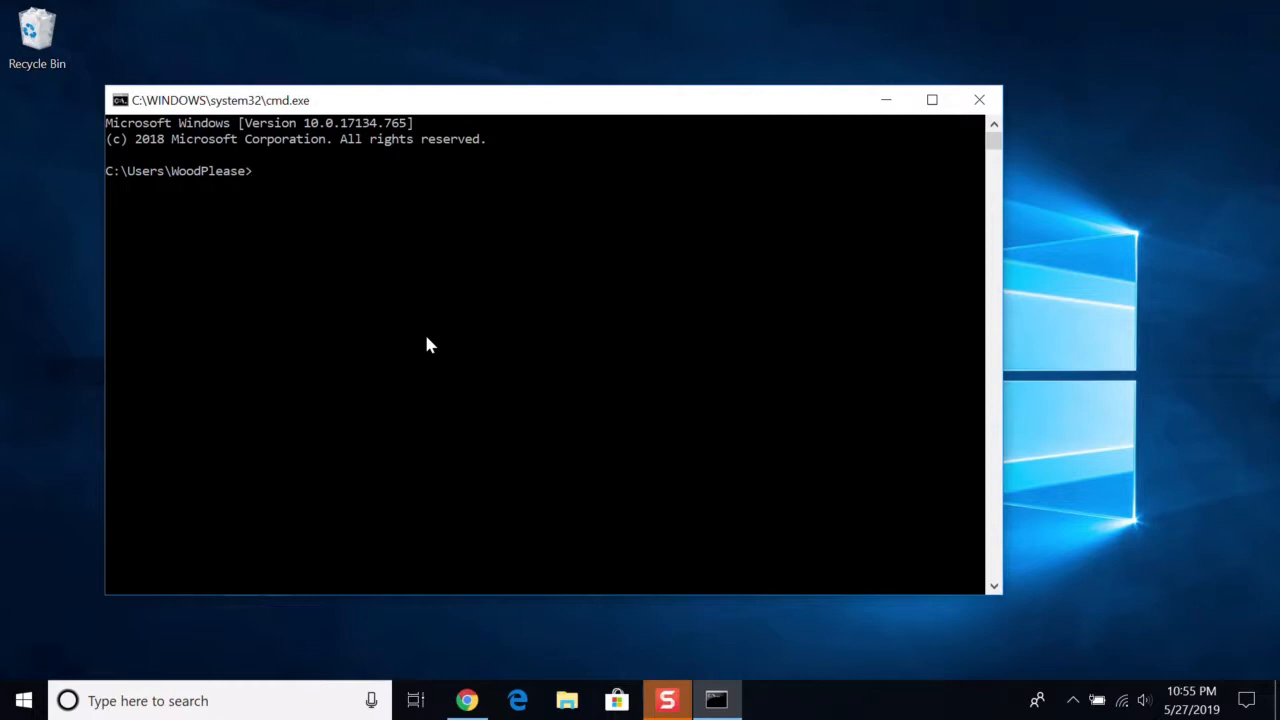
type("python")
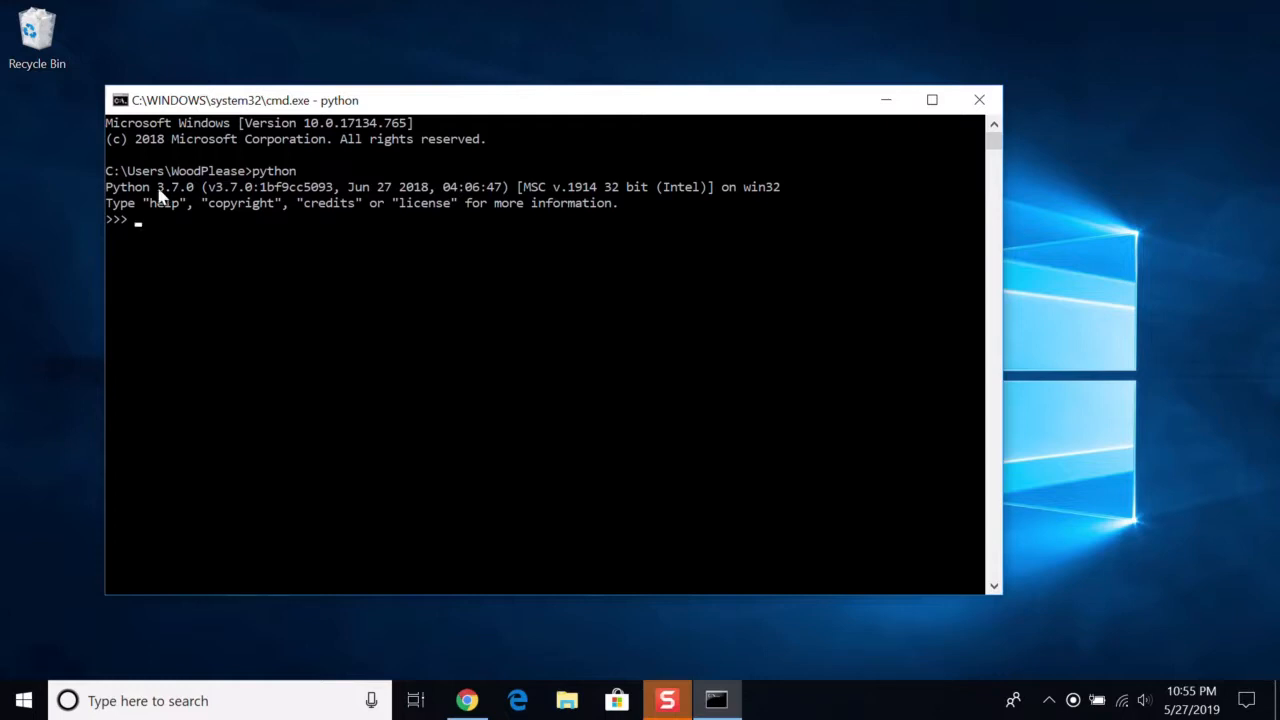
mouse_move(249, 237)
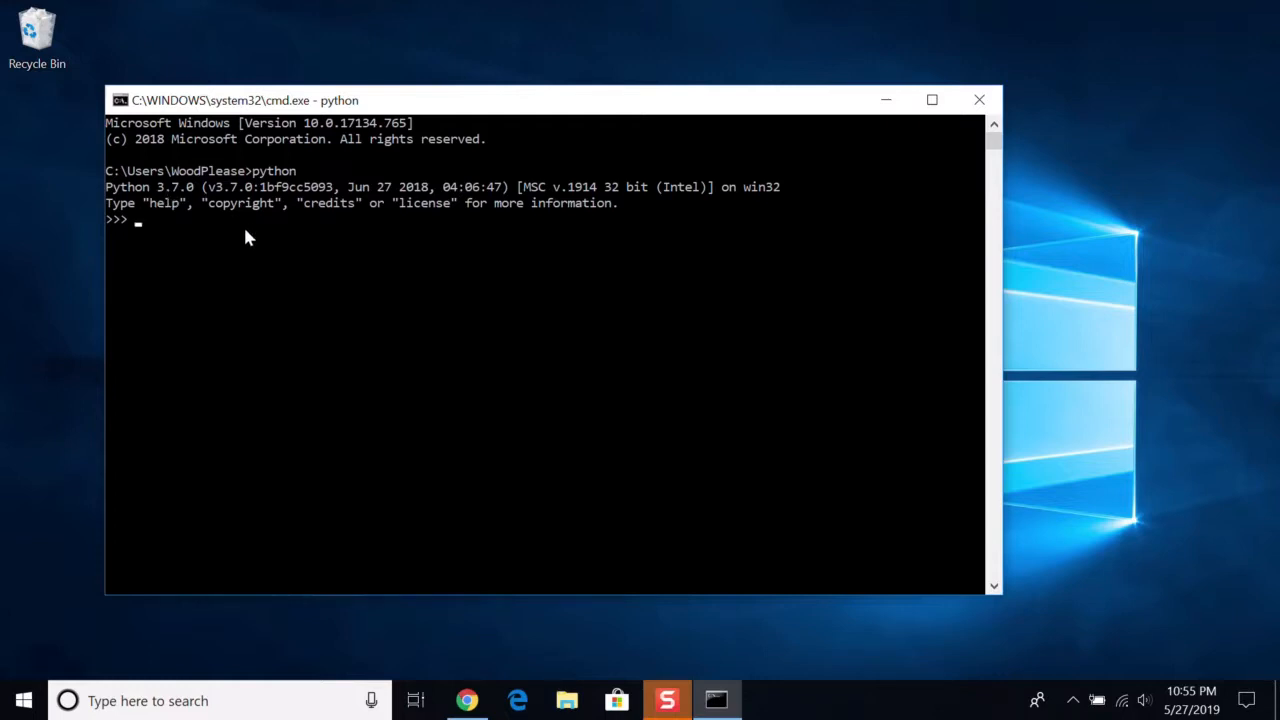
type("exit()")
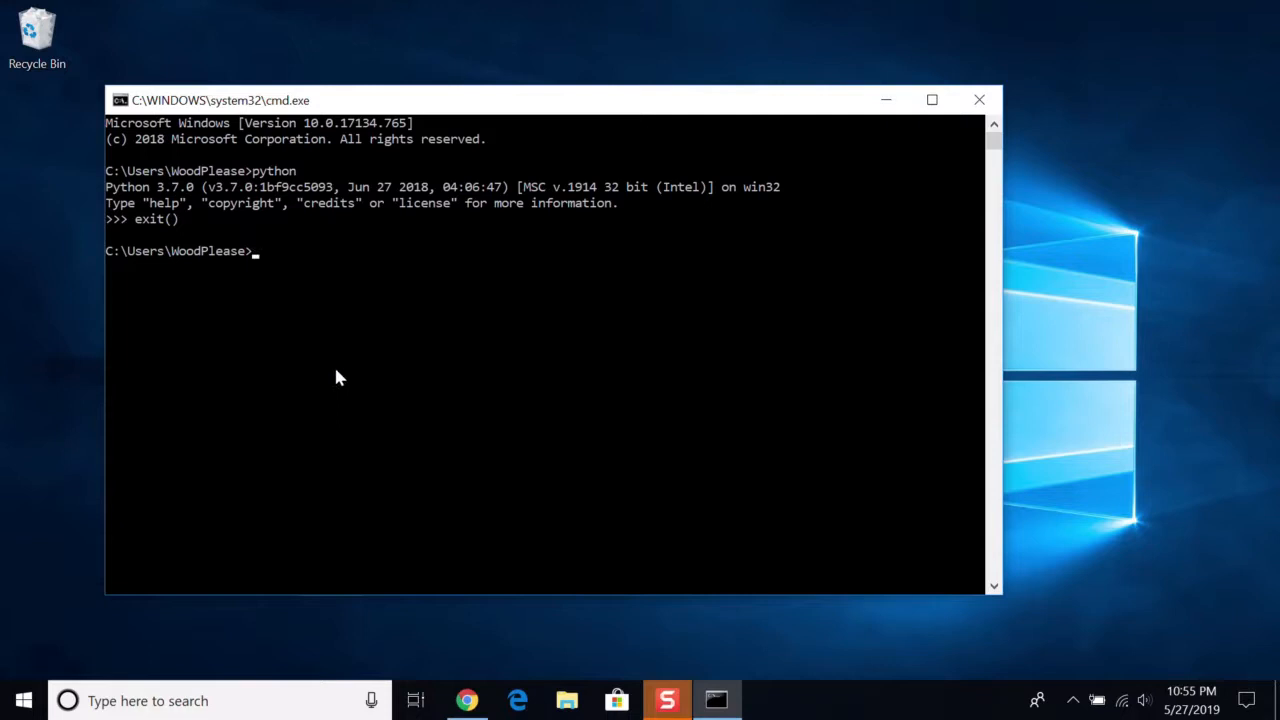
mouse_move(406, 410)
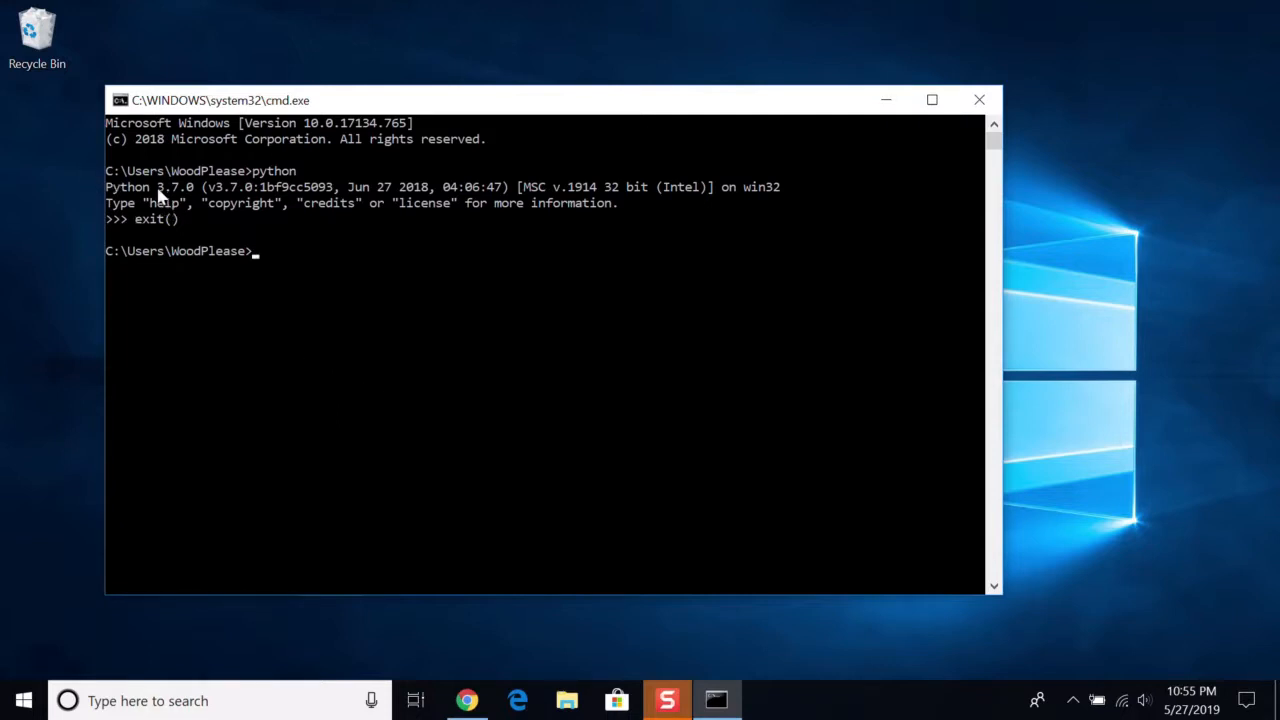
mouse_move(288, 263)
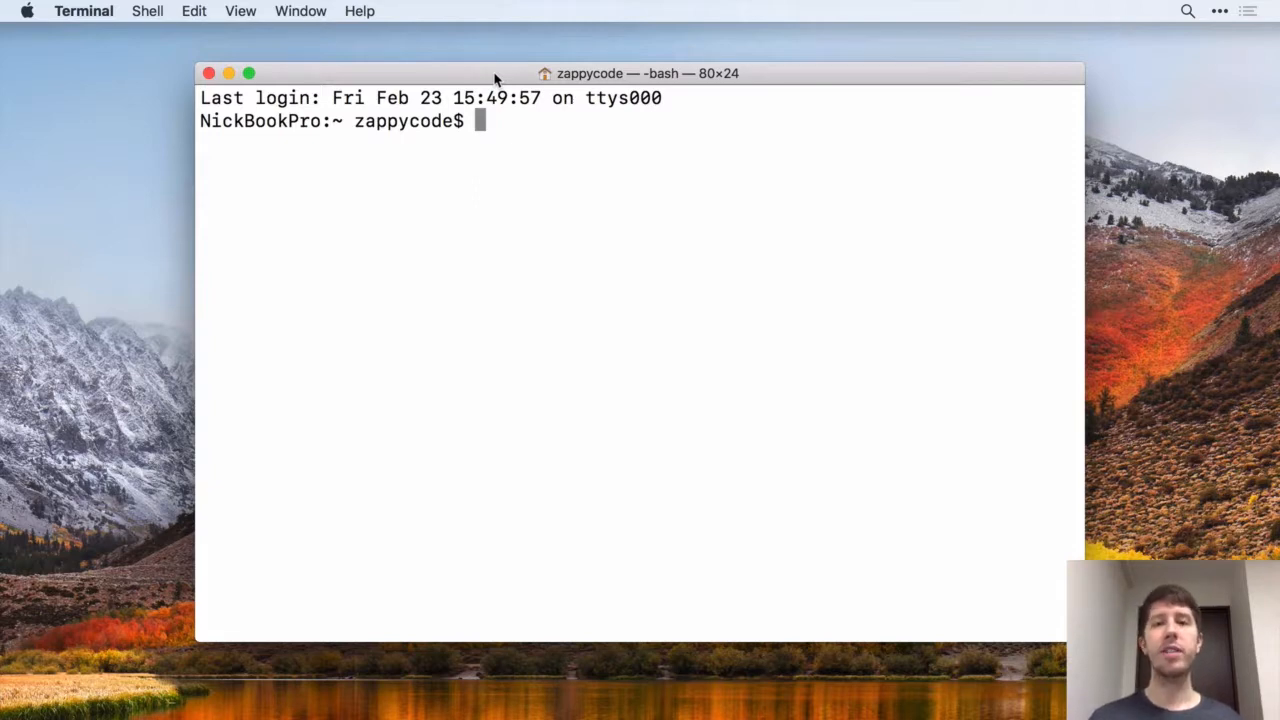
Type 'pip3 install django==2.0.2' at the bash prompt.
type("pi")
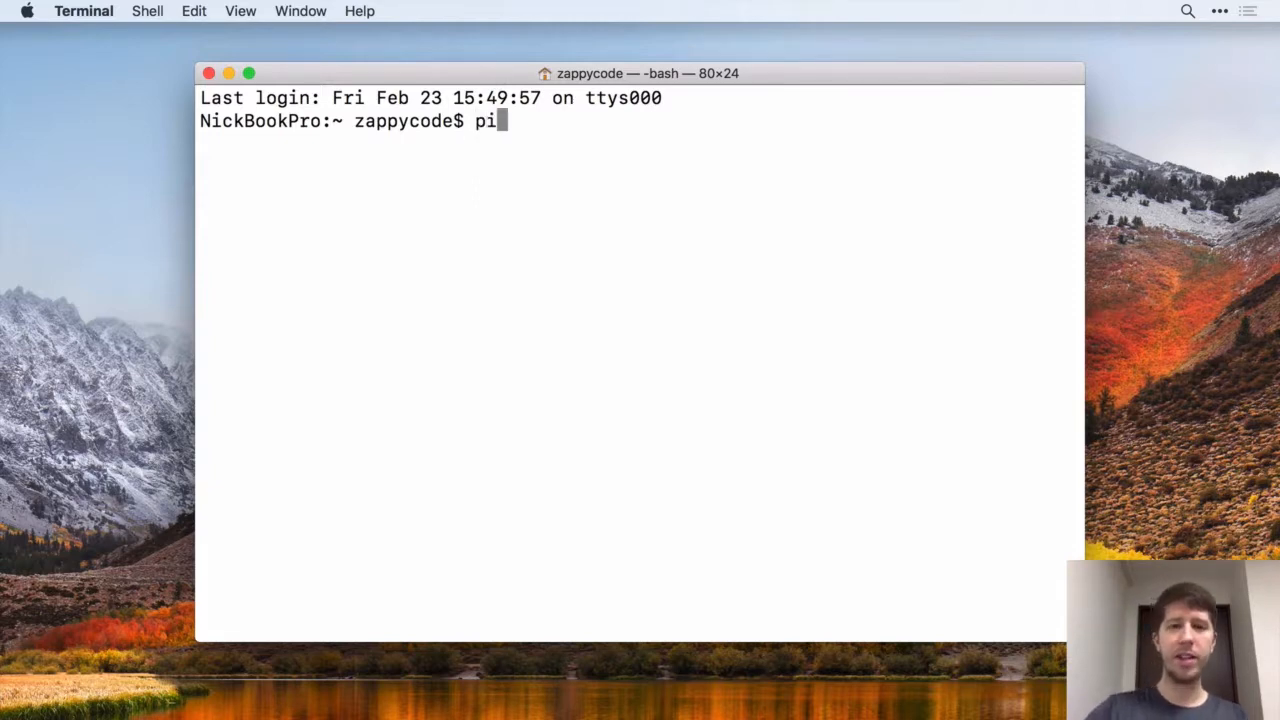
type("p3 i")
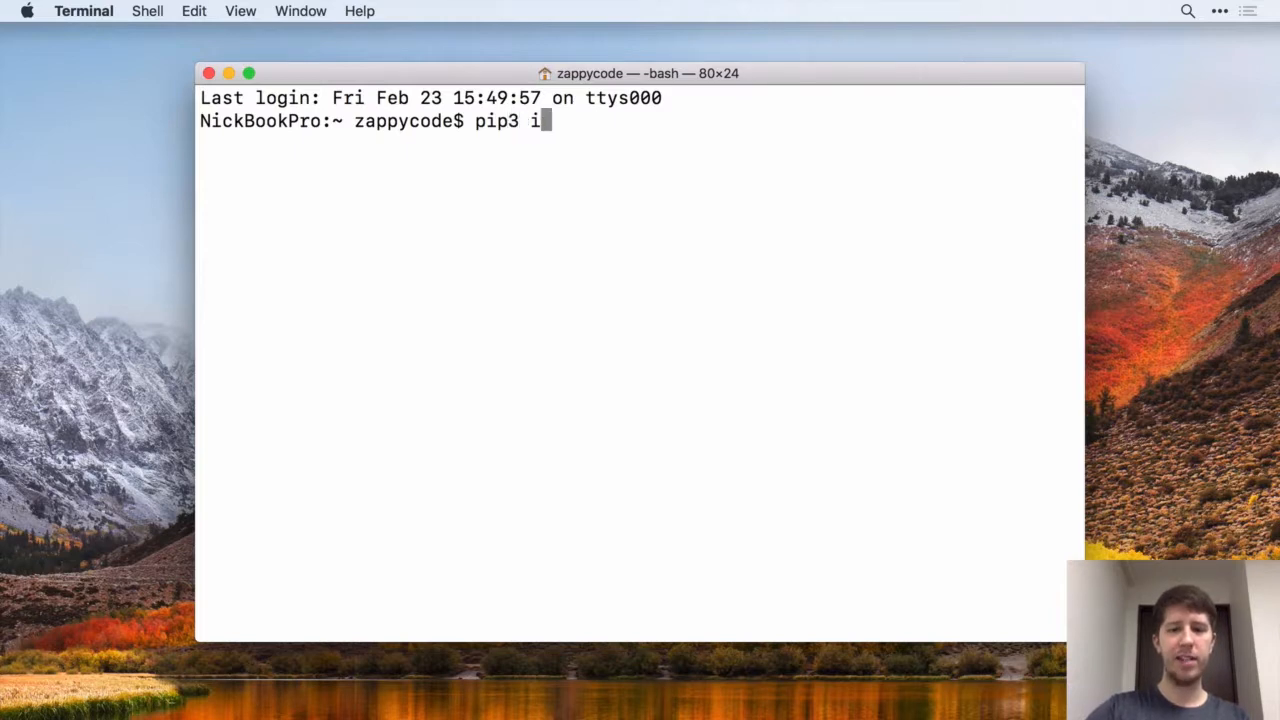
type("nstall")
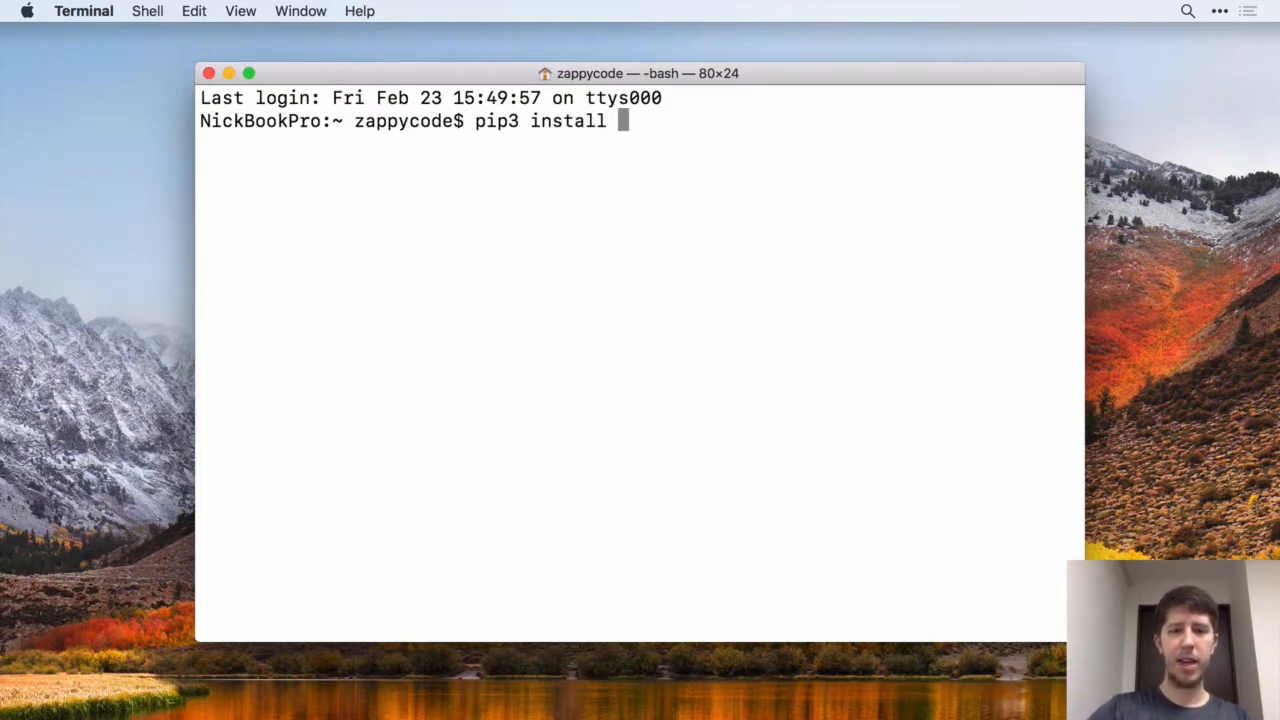
type("django")
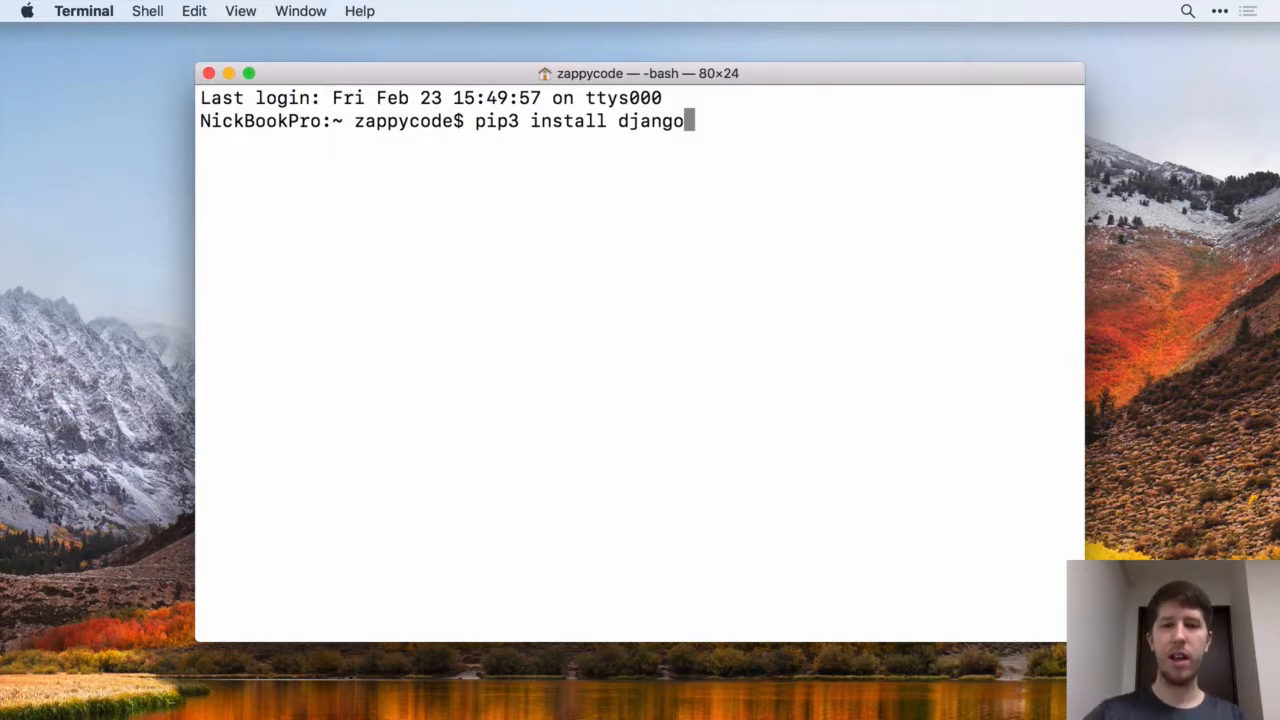
type("=")
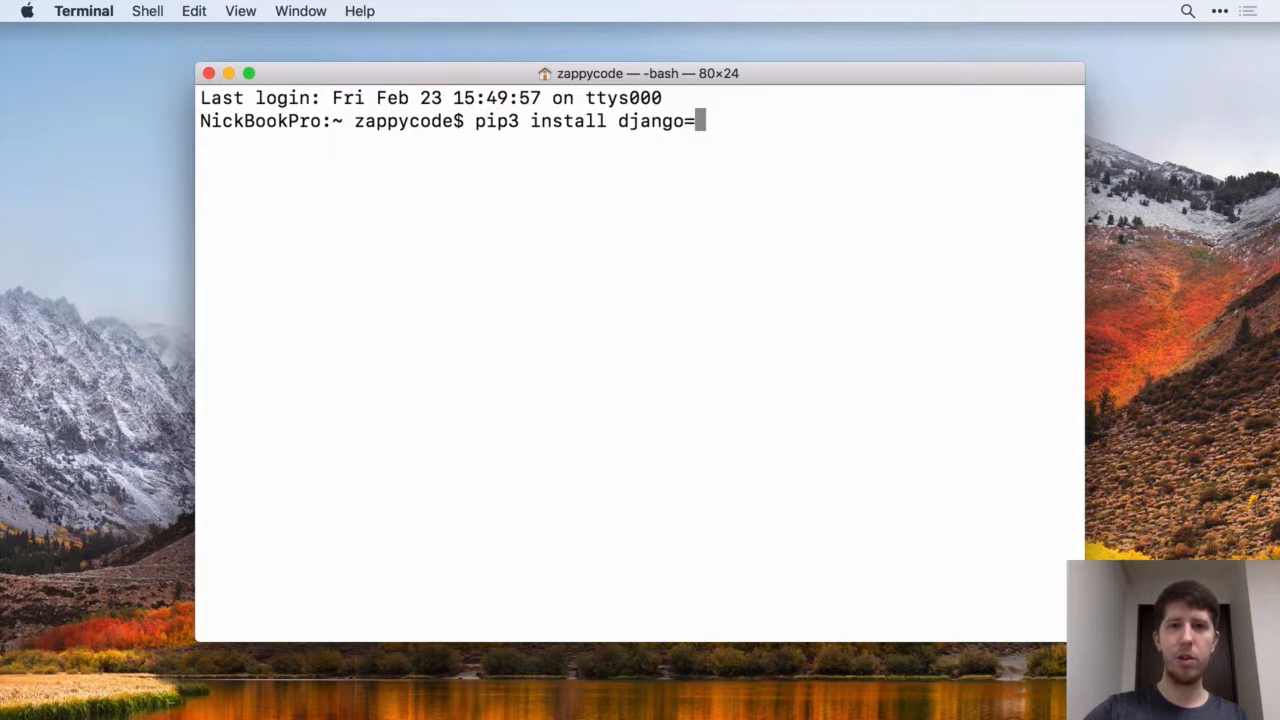
type("=2.0.")
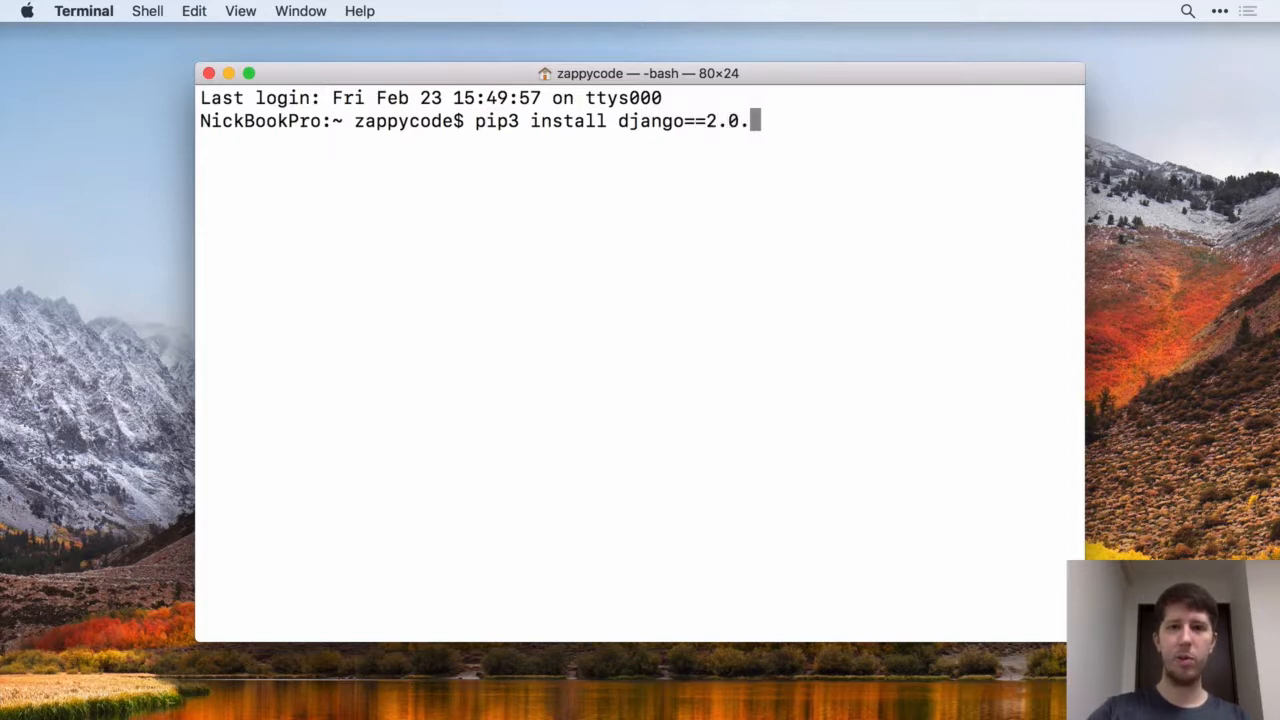
type("2")
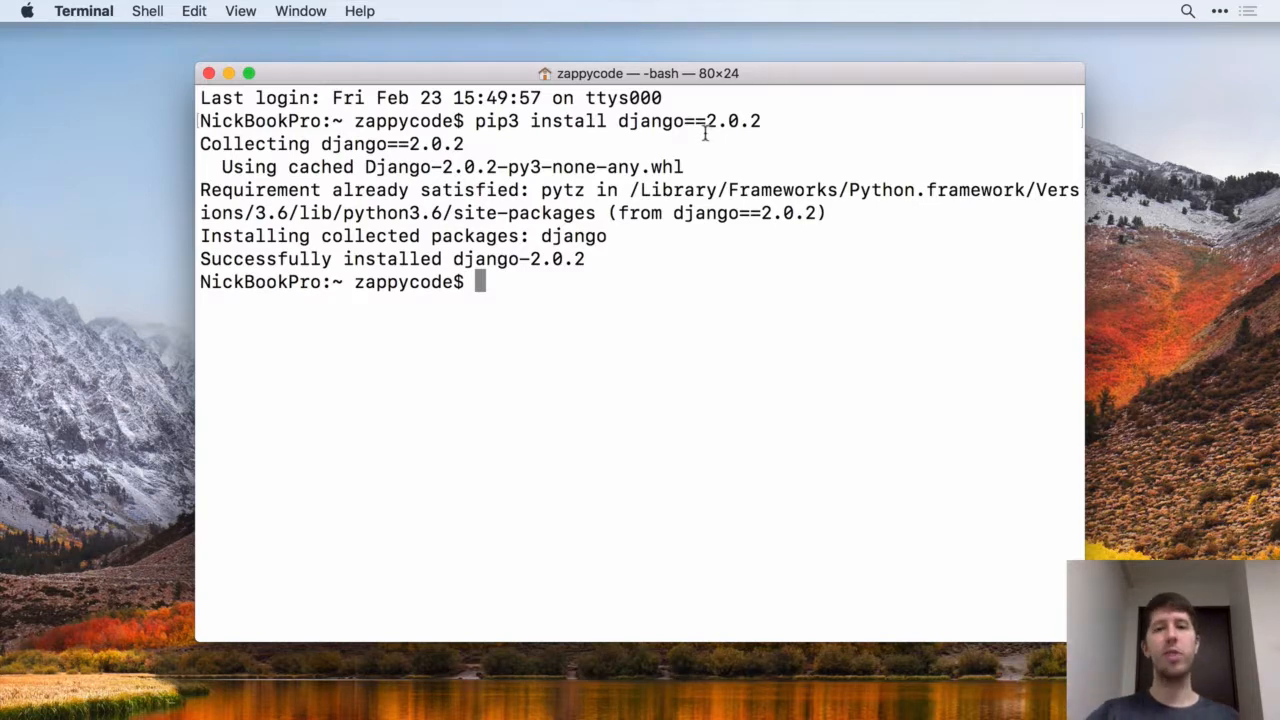
mouse_move(780, 133)
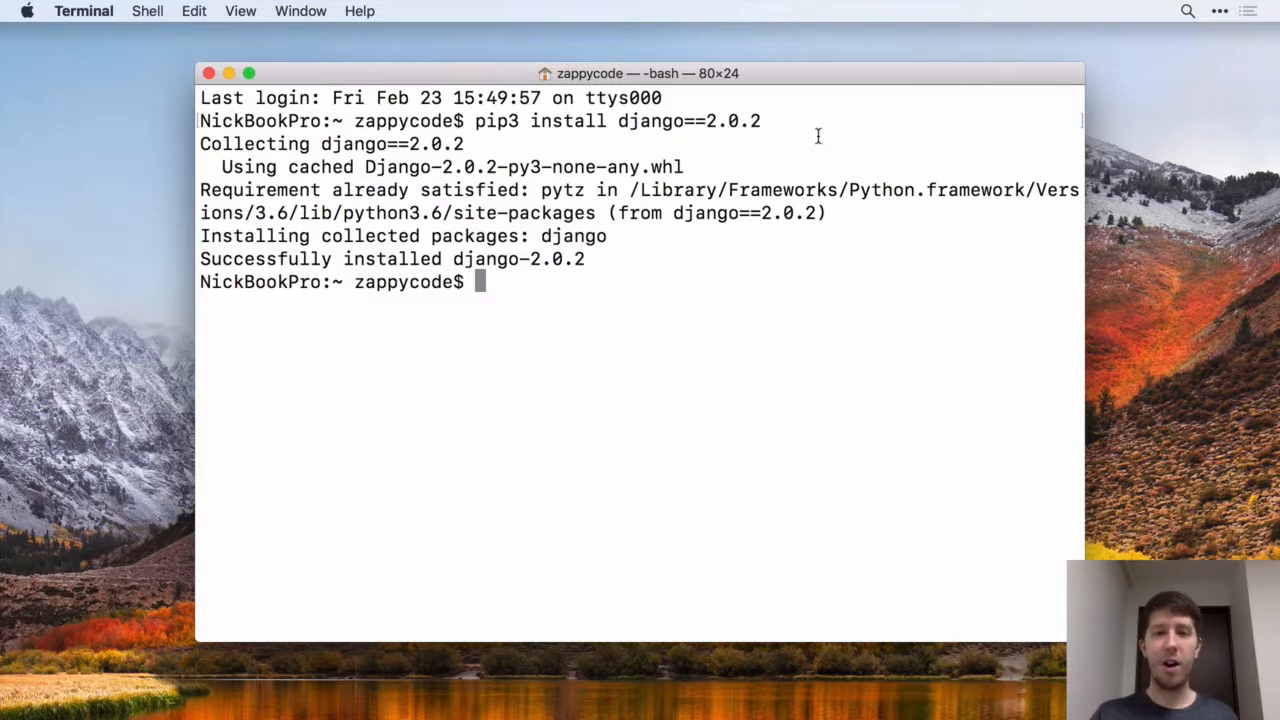
mouse_move(708, 187)
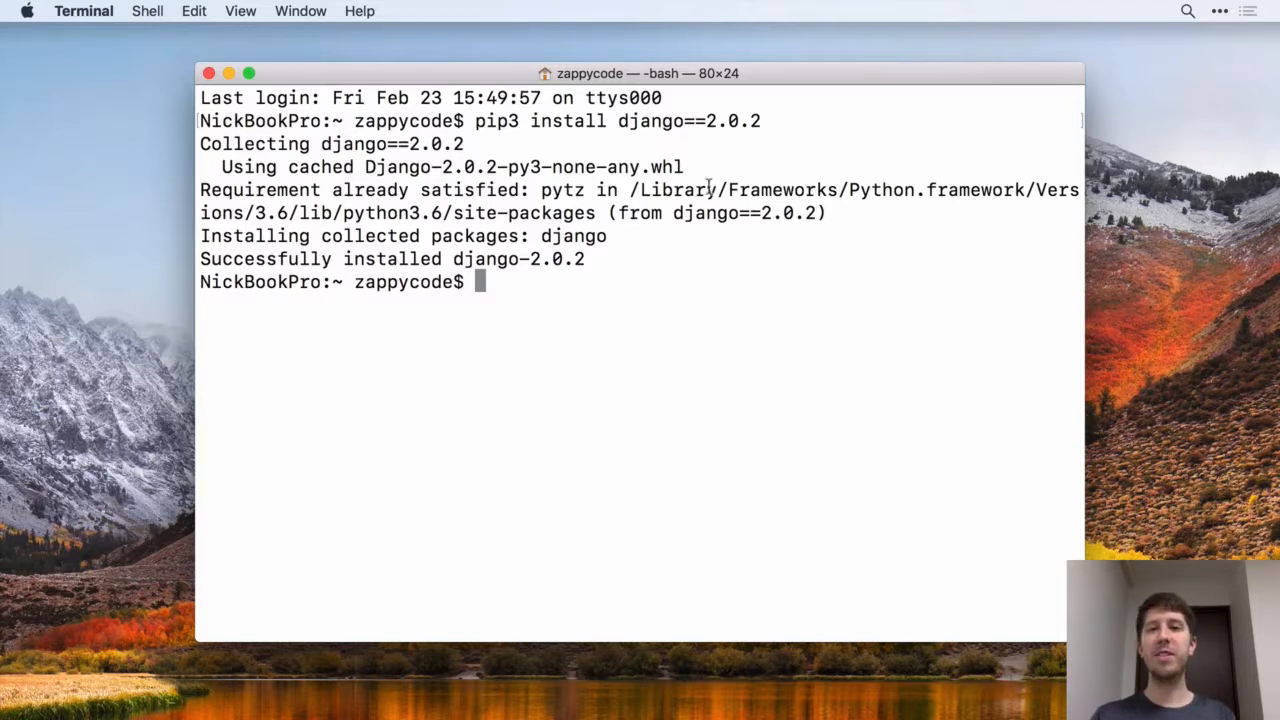
mouse_move(740, 231)
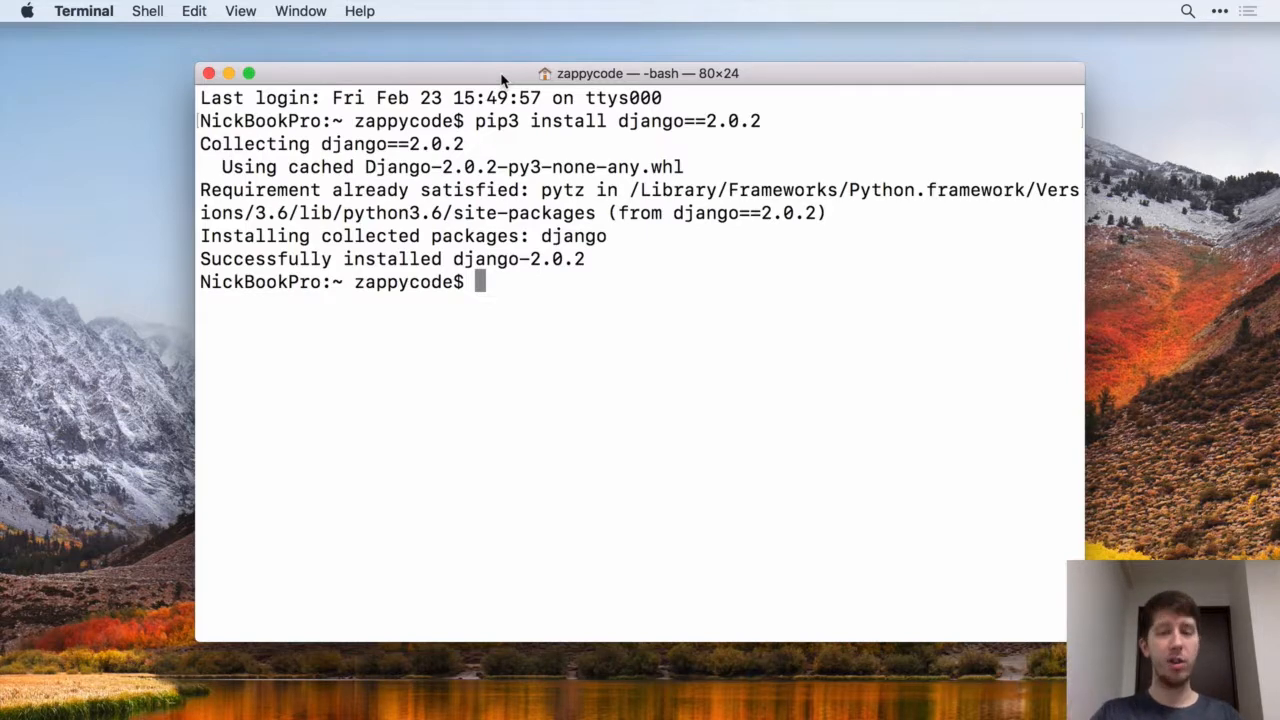
type("ls")
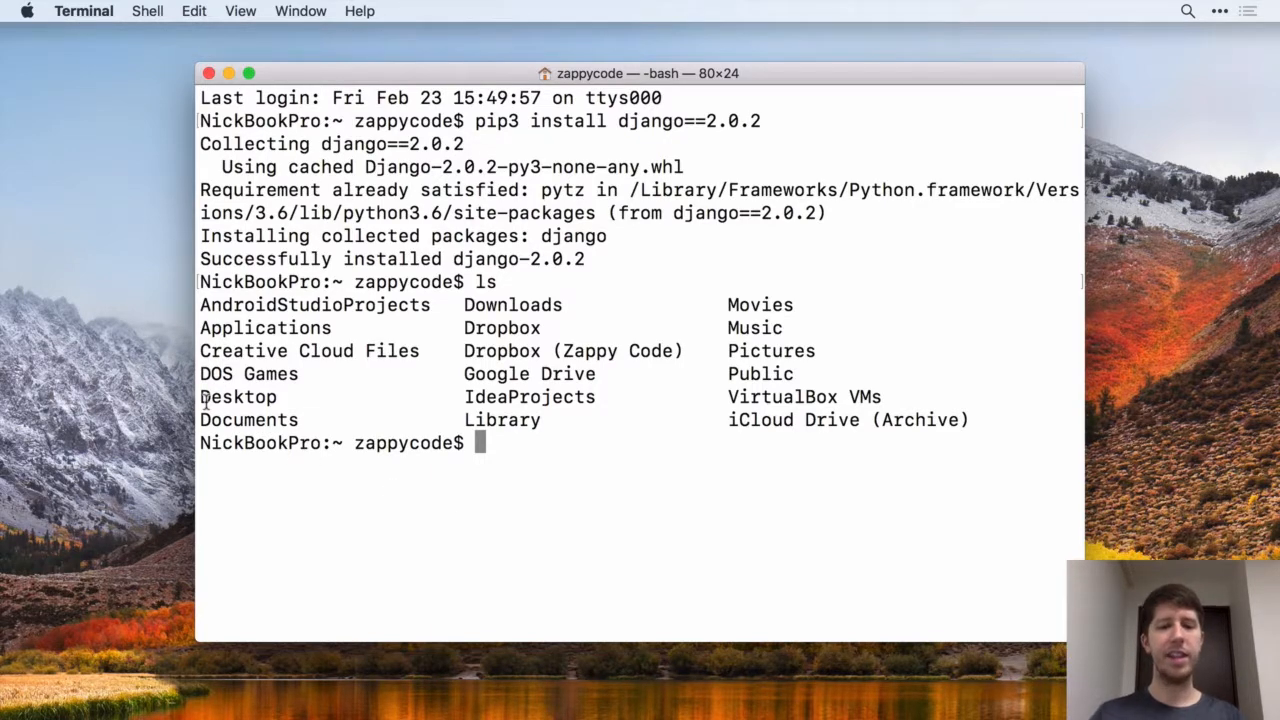
Enter Desktop with tab-completed cd, list it as empty with ls, then cd .. home.
type("cd")
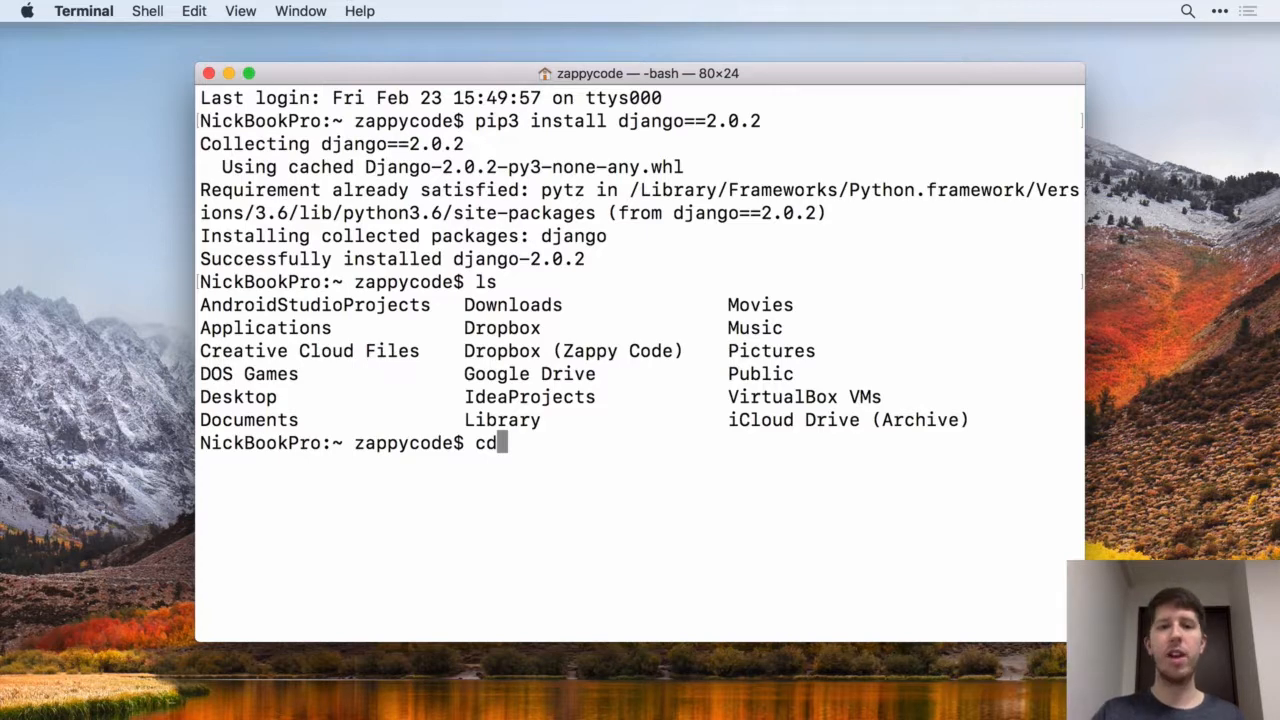
type("De")
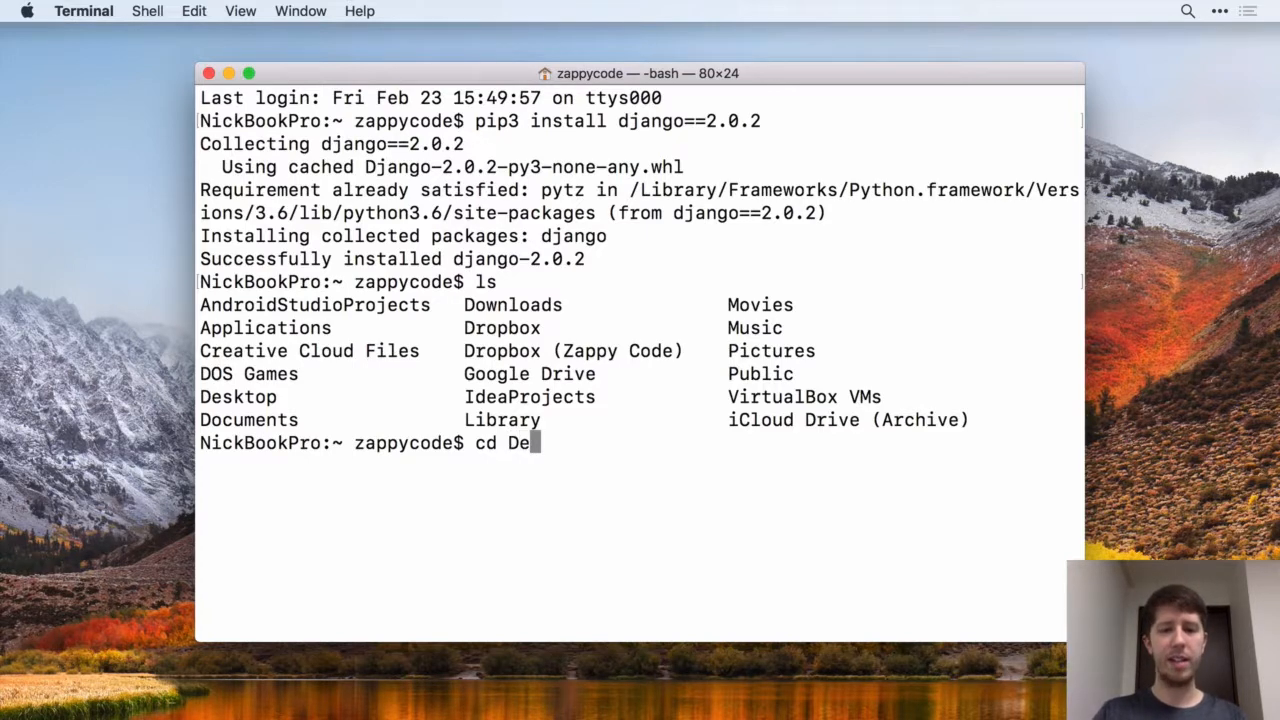
type("sk")
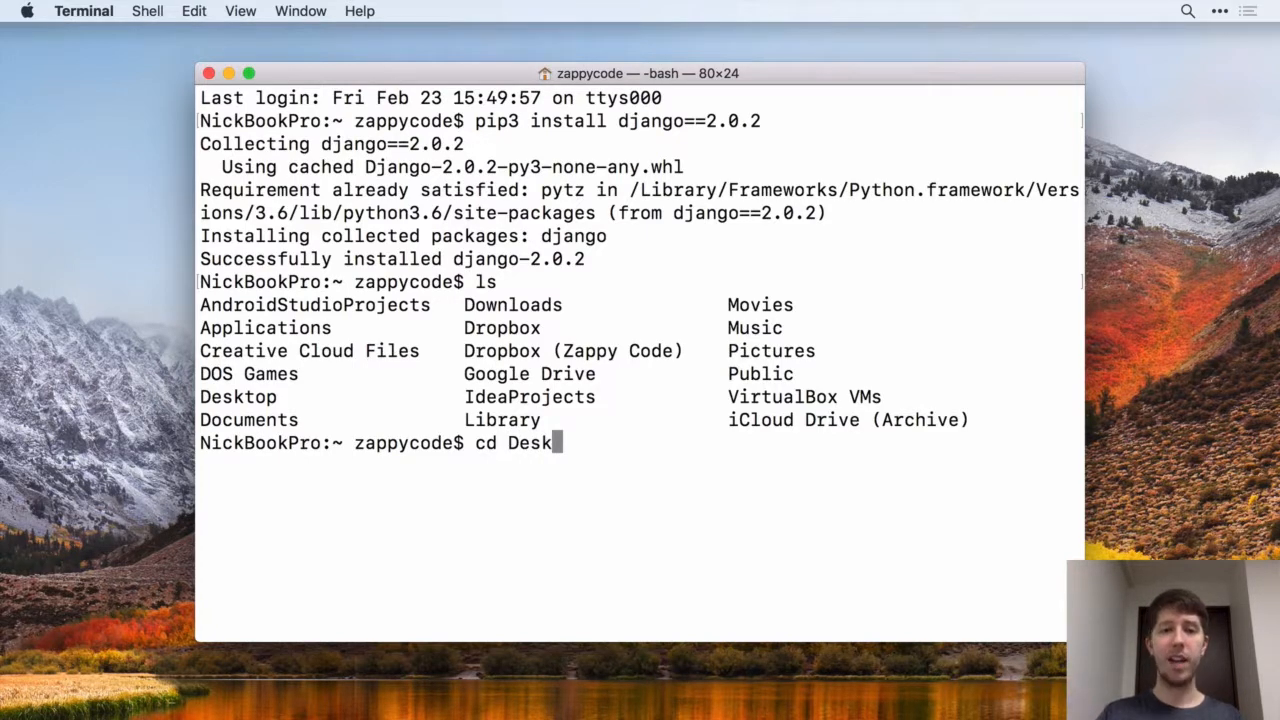
key("Tab")
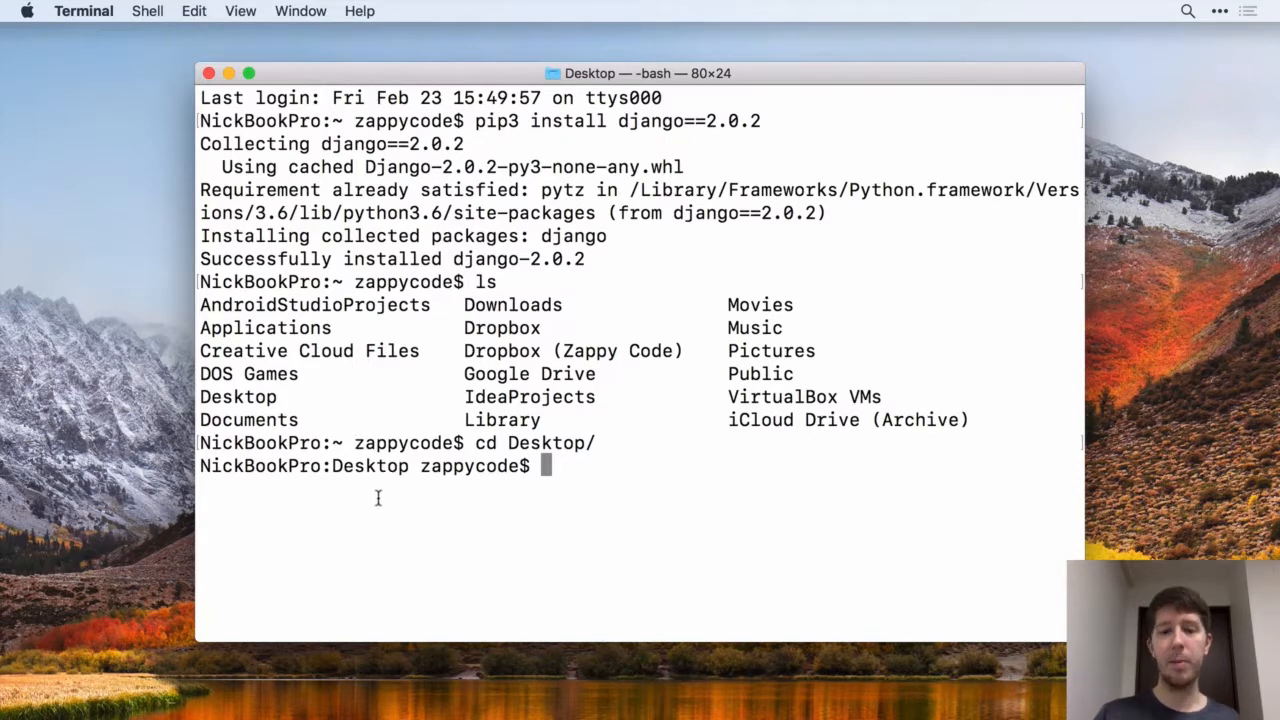
type("ls")
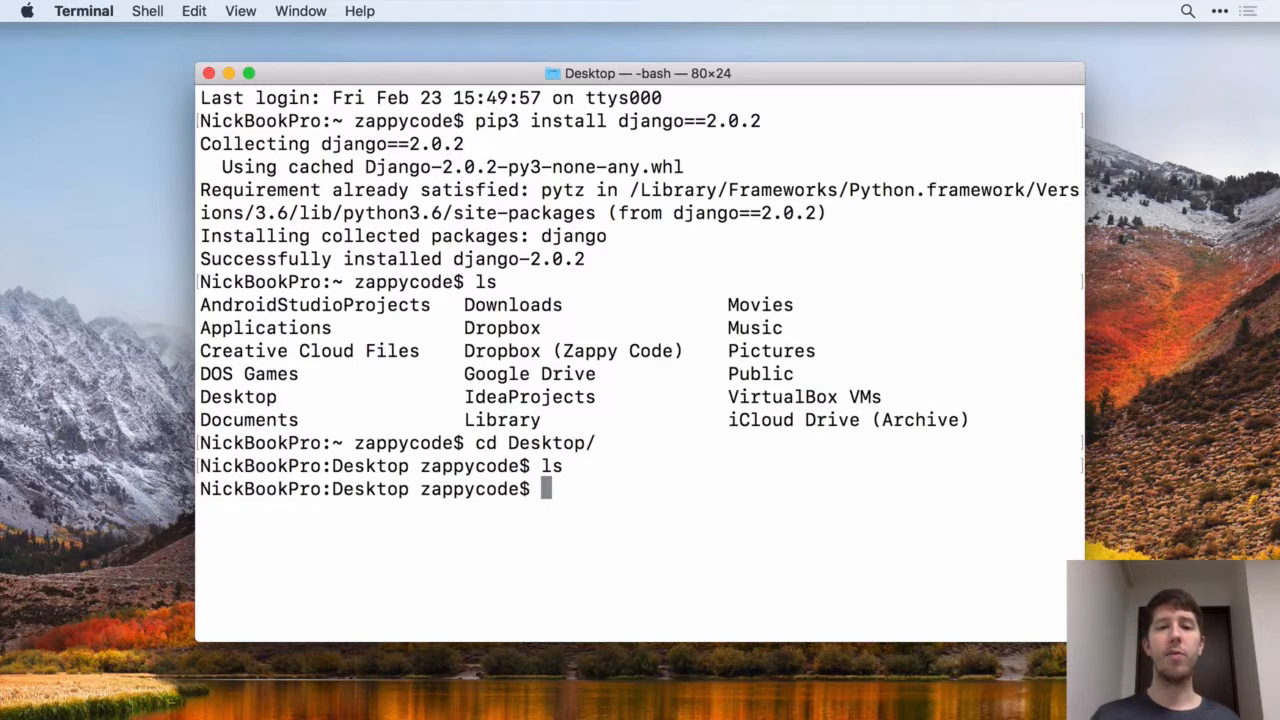
type("cd ..")
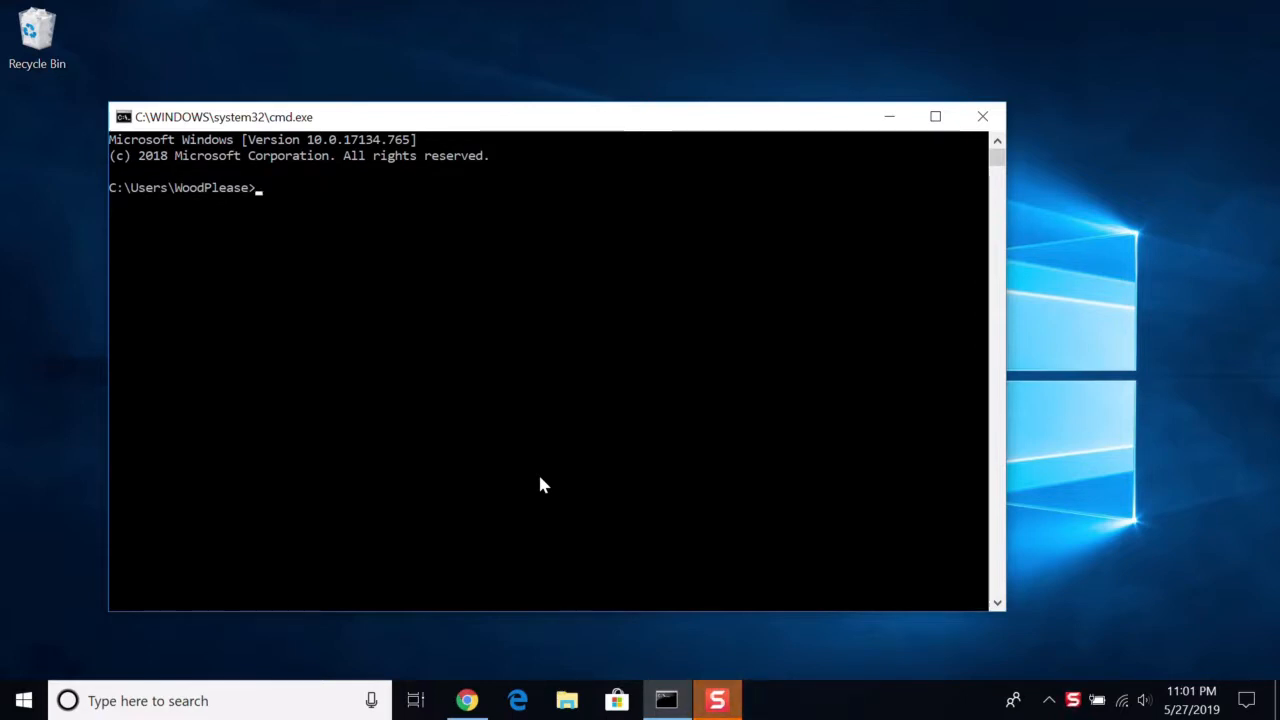
Run cd Desktop and cd .., try ls (not recognized), then list the home folder with dir.
type("cd")
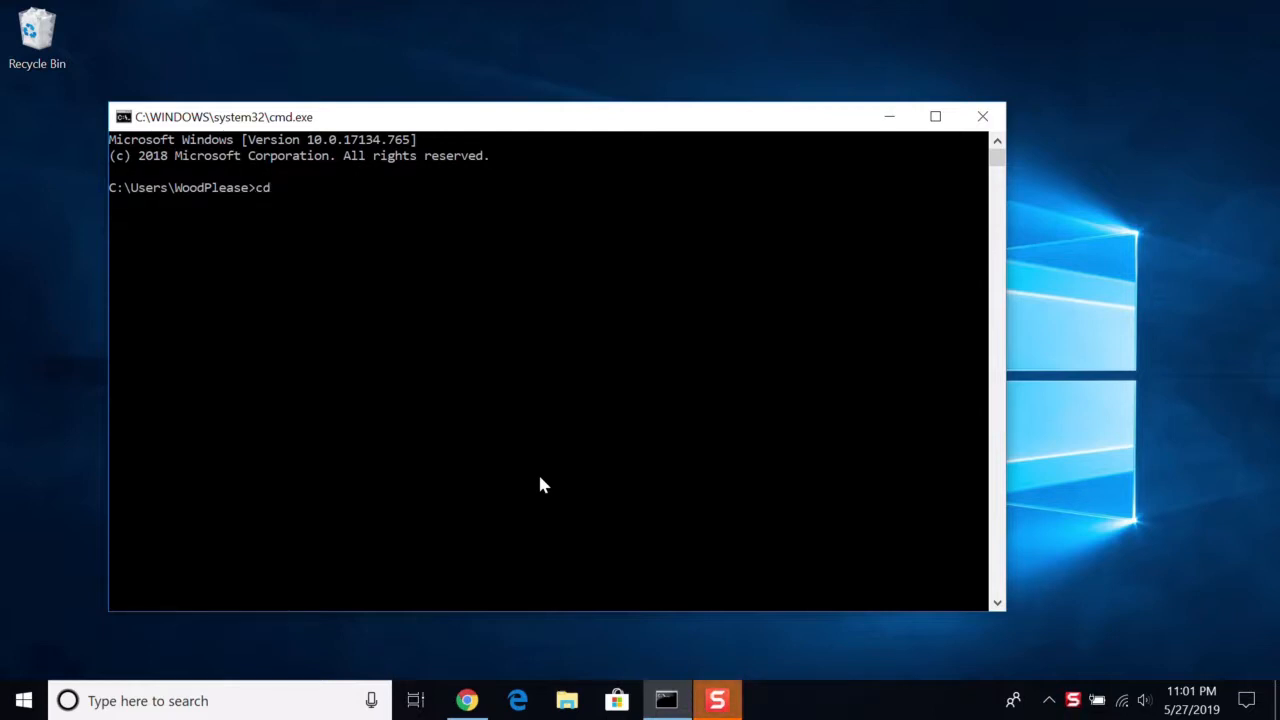
type("Desktop")
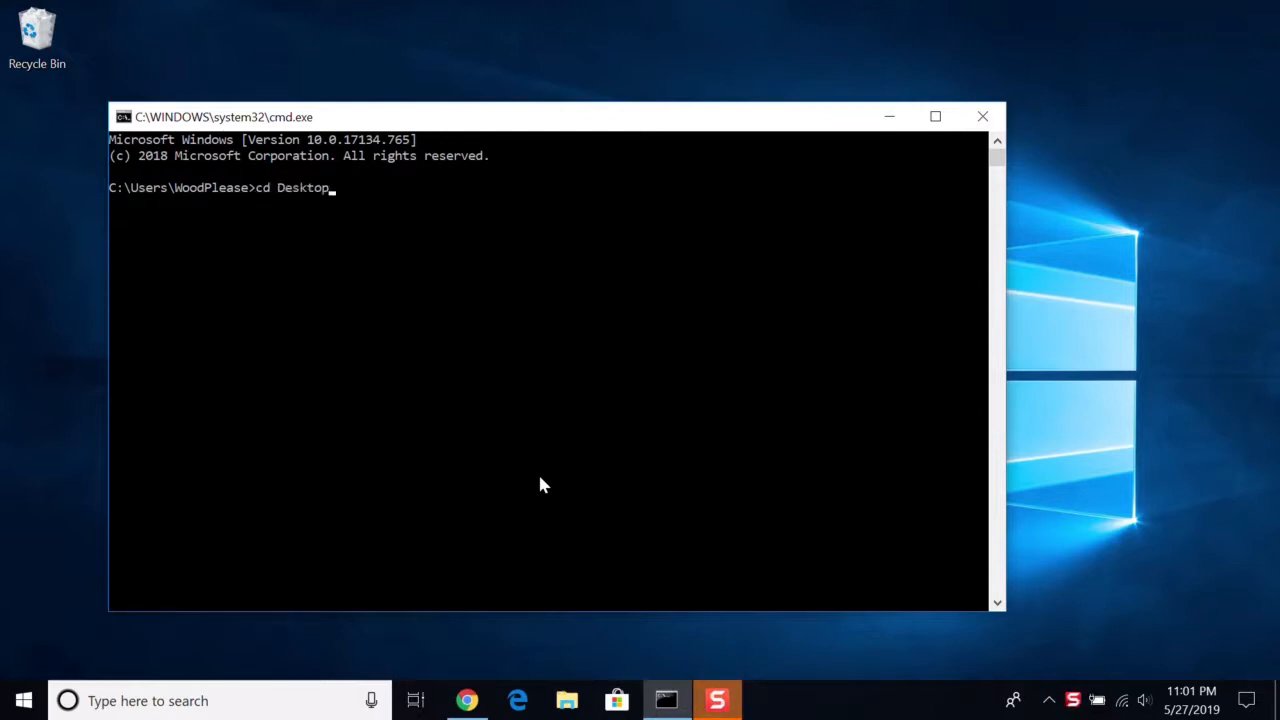
type("cd ..")
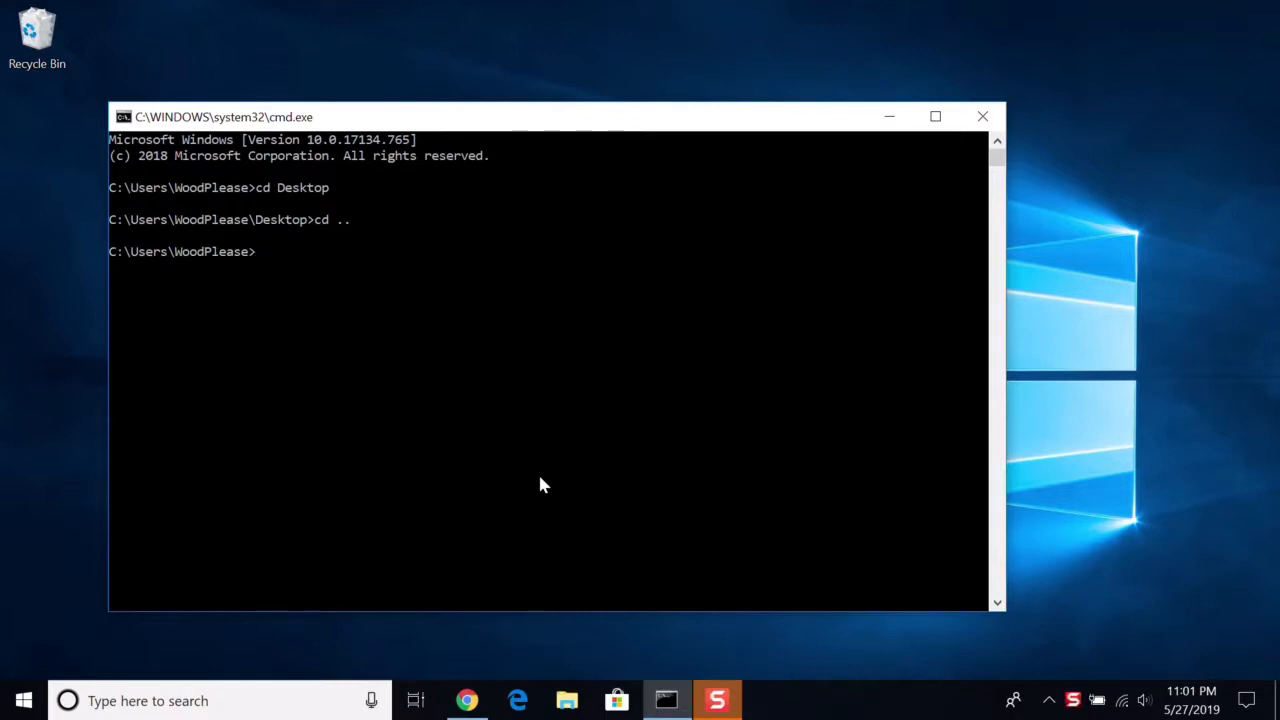
type("ls")
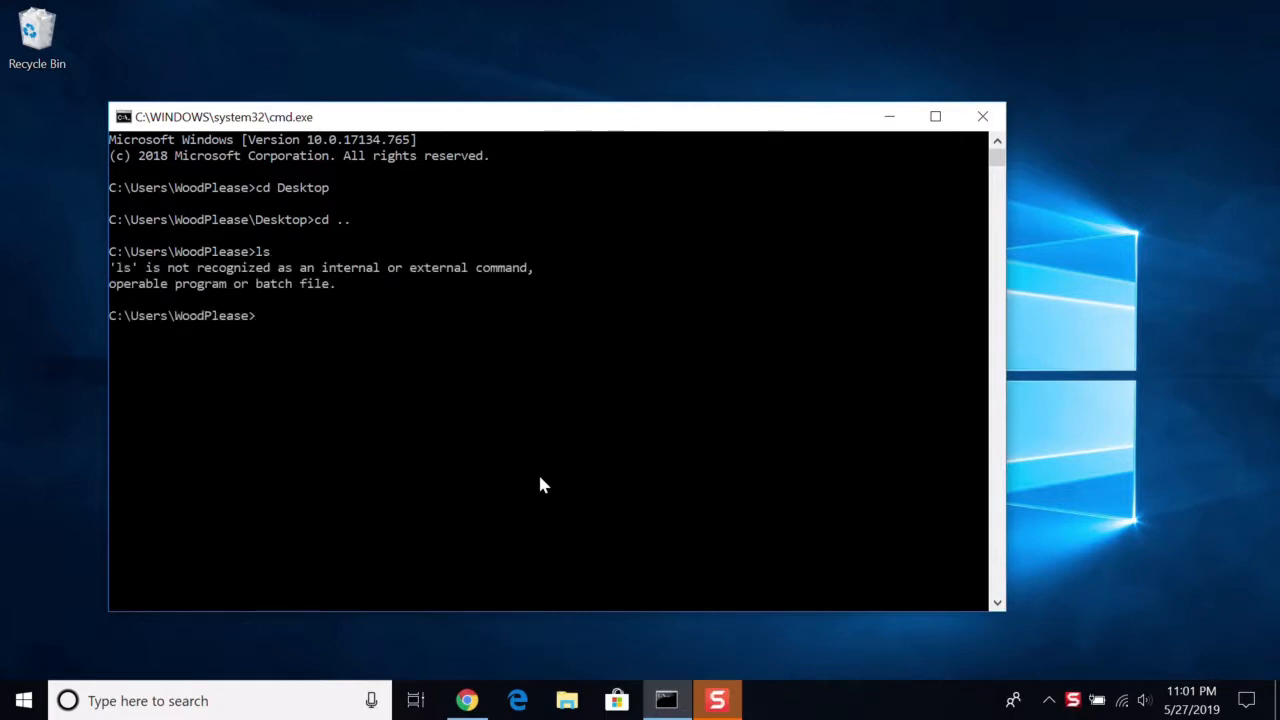
type("dir")
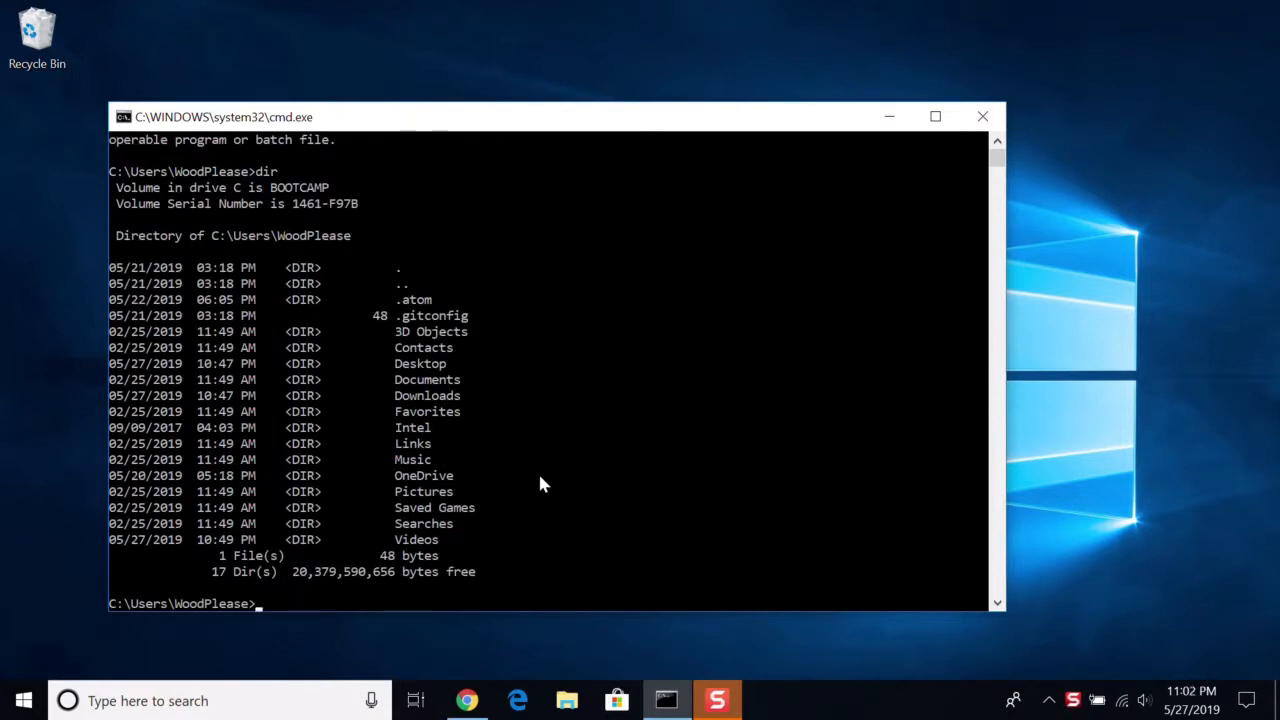
mouse_move(530, 538)
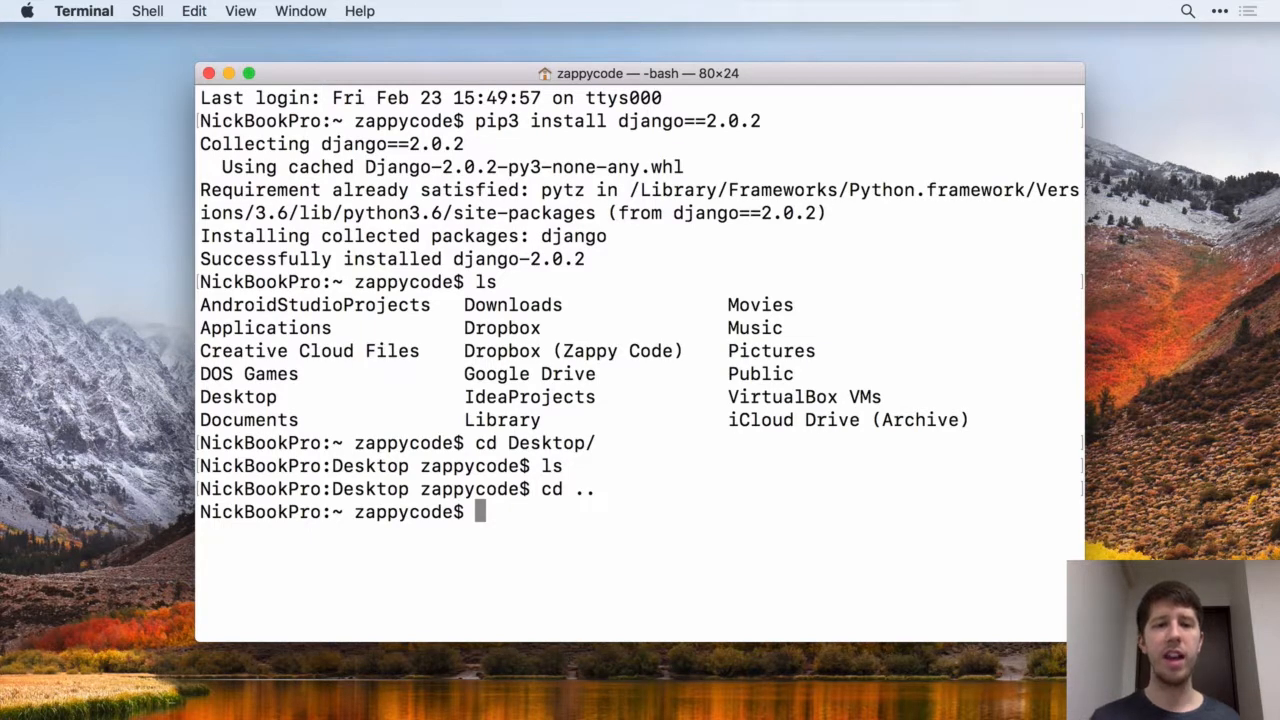
Change into Desktop/ and run 'django-admin help' to list its subcommands.
type("cd Desktop/")
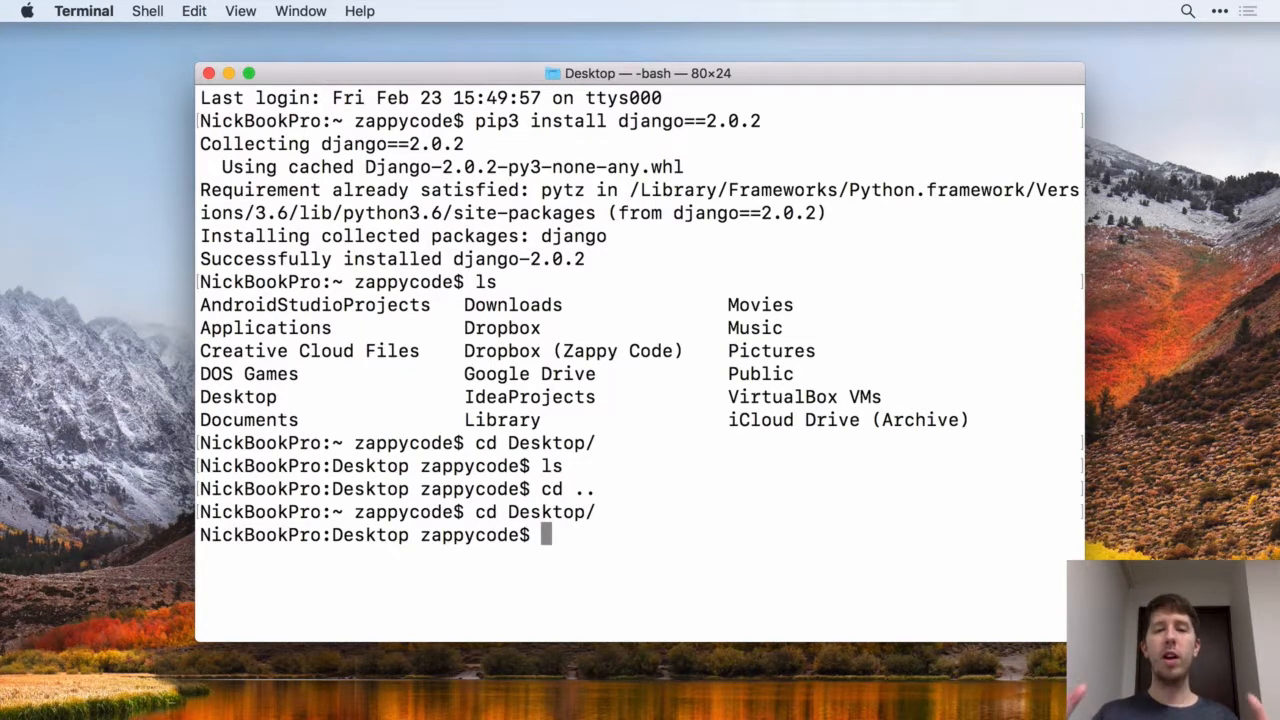
type("django-adm")
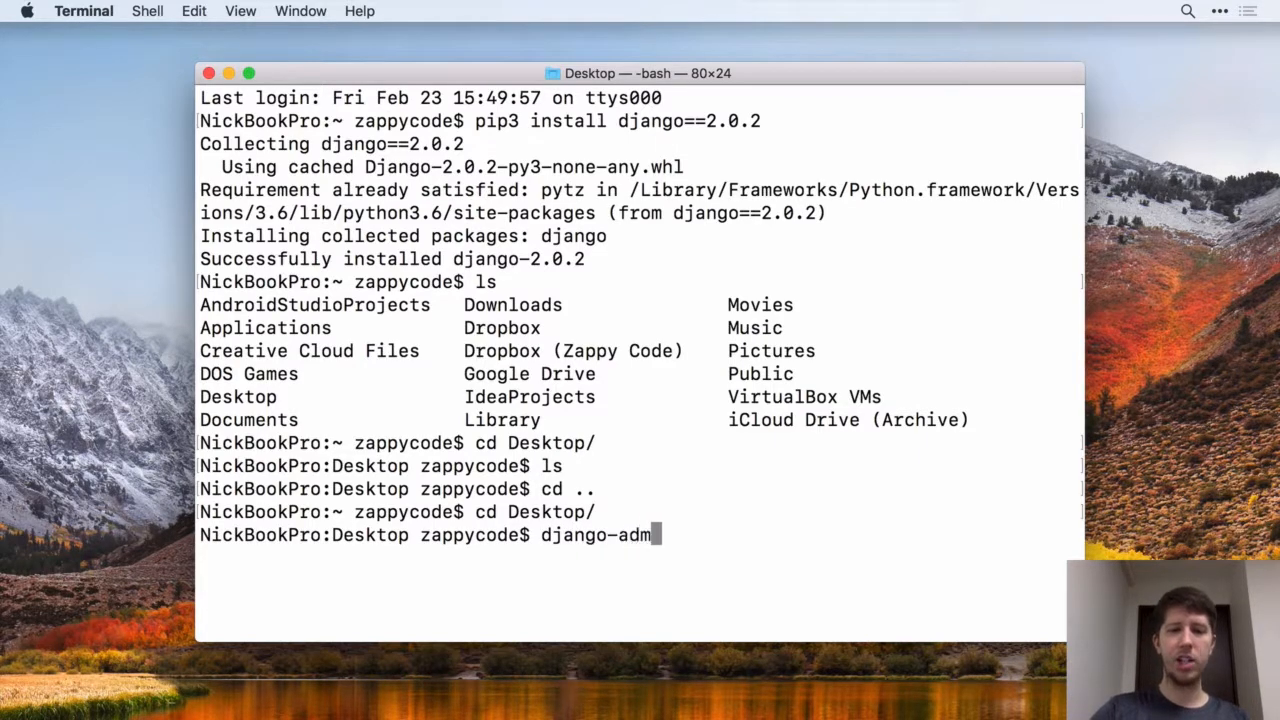
type("in")
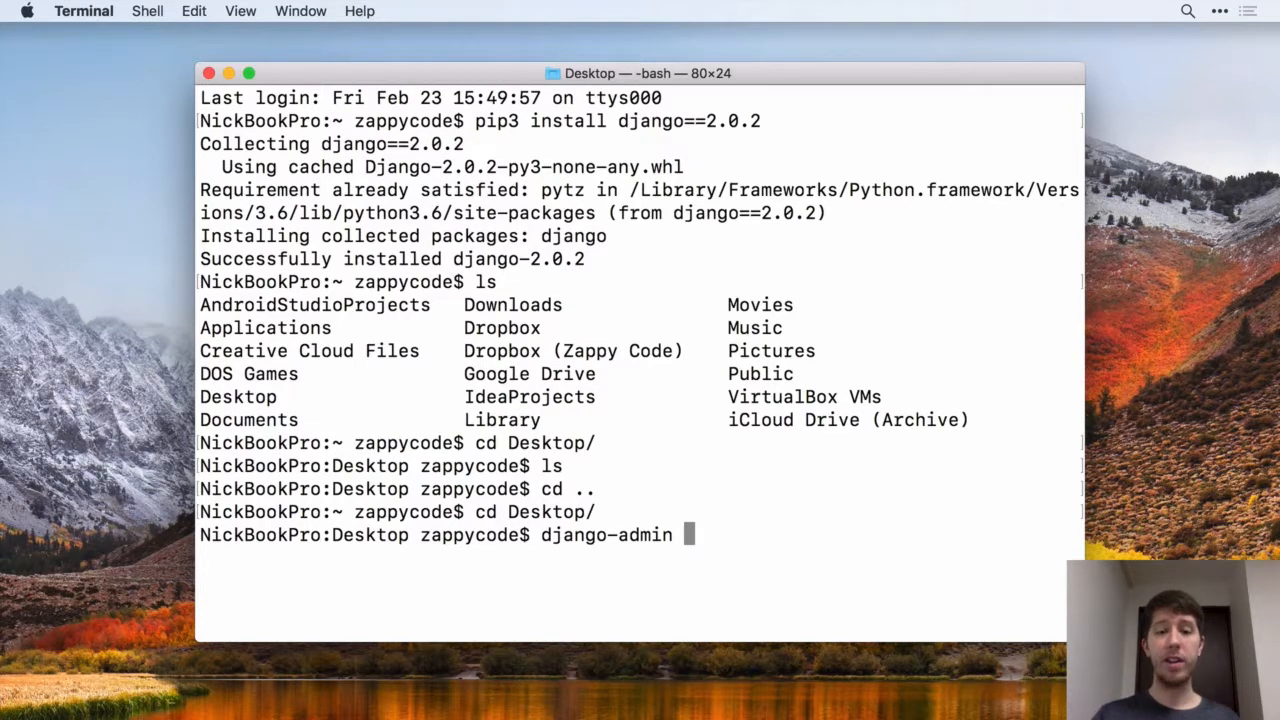
type("help")
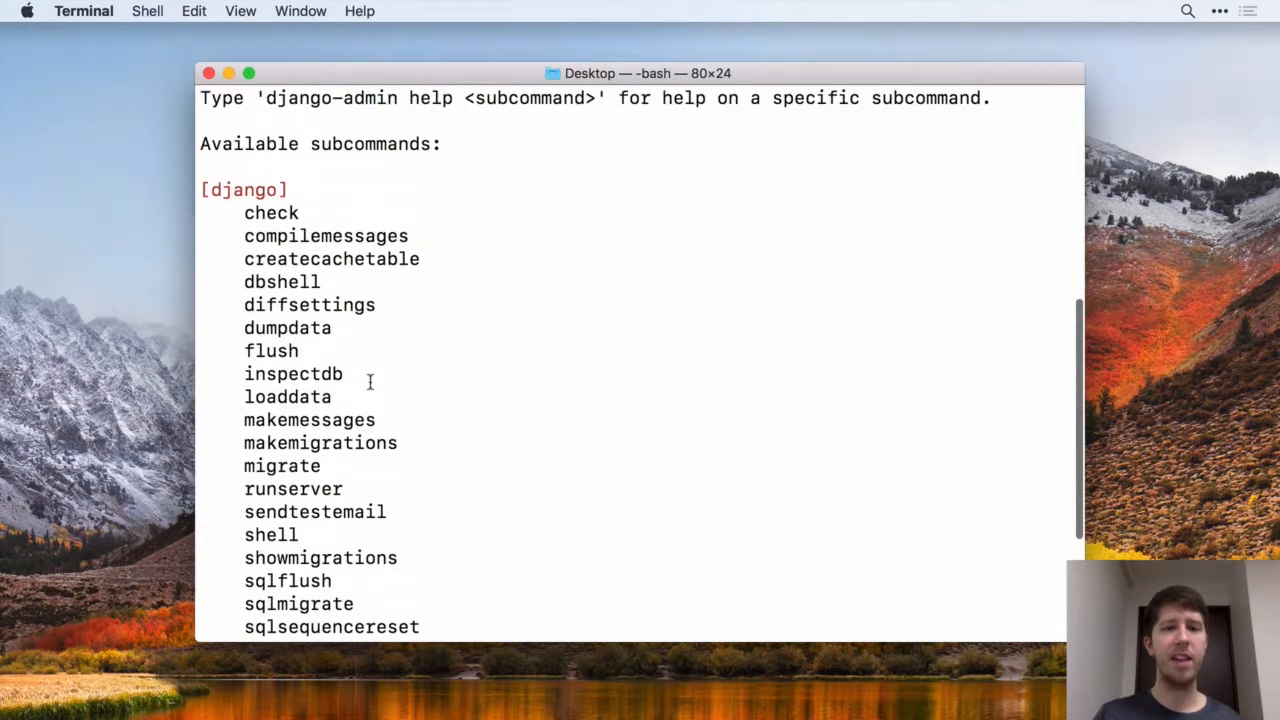
Scroll the subcommand list, then run 'django-admin startproject wordcount'.
scroll("down", 3)
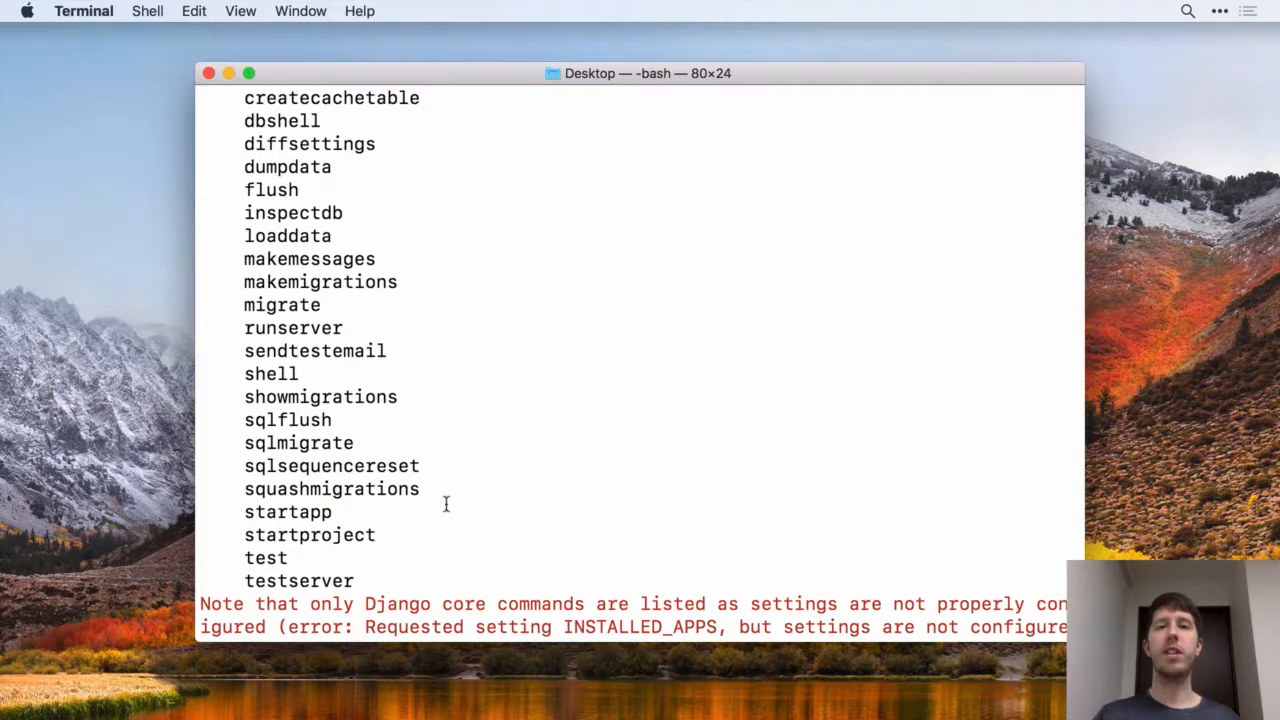
type("django-admin st")
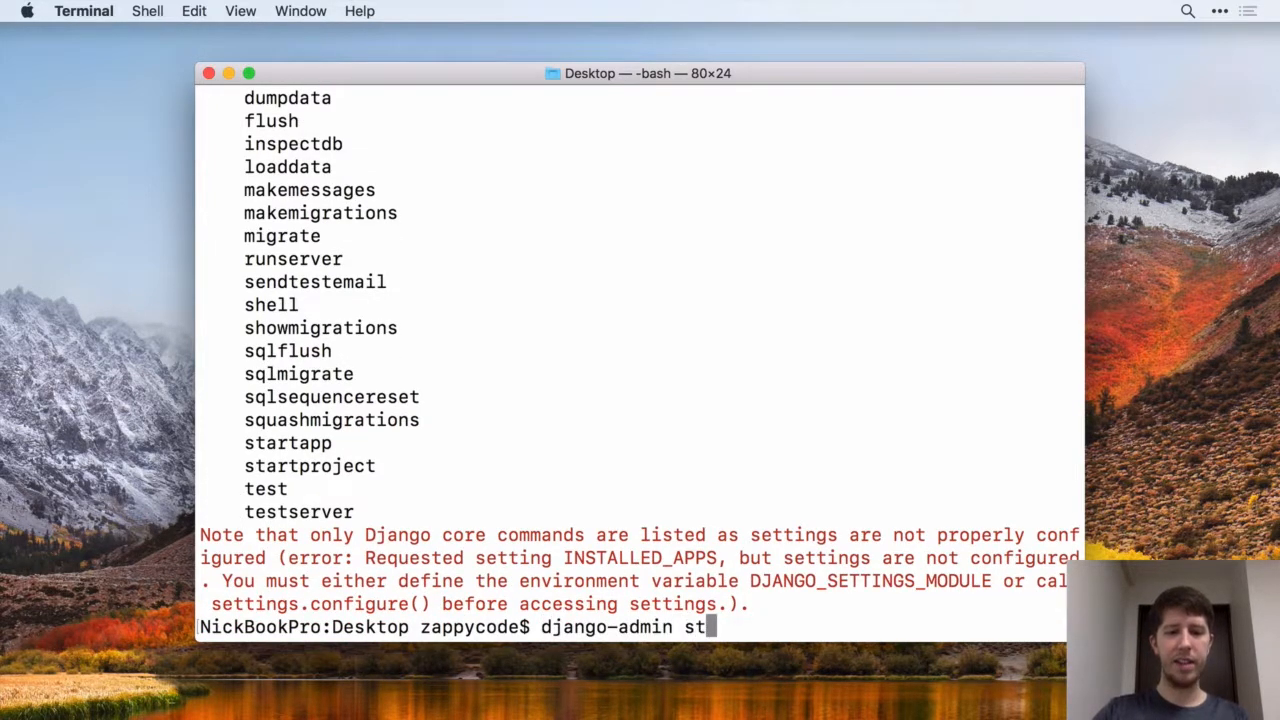
type("artproje")
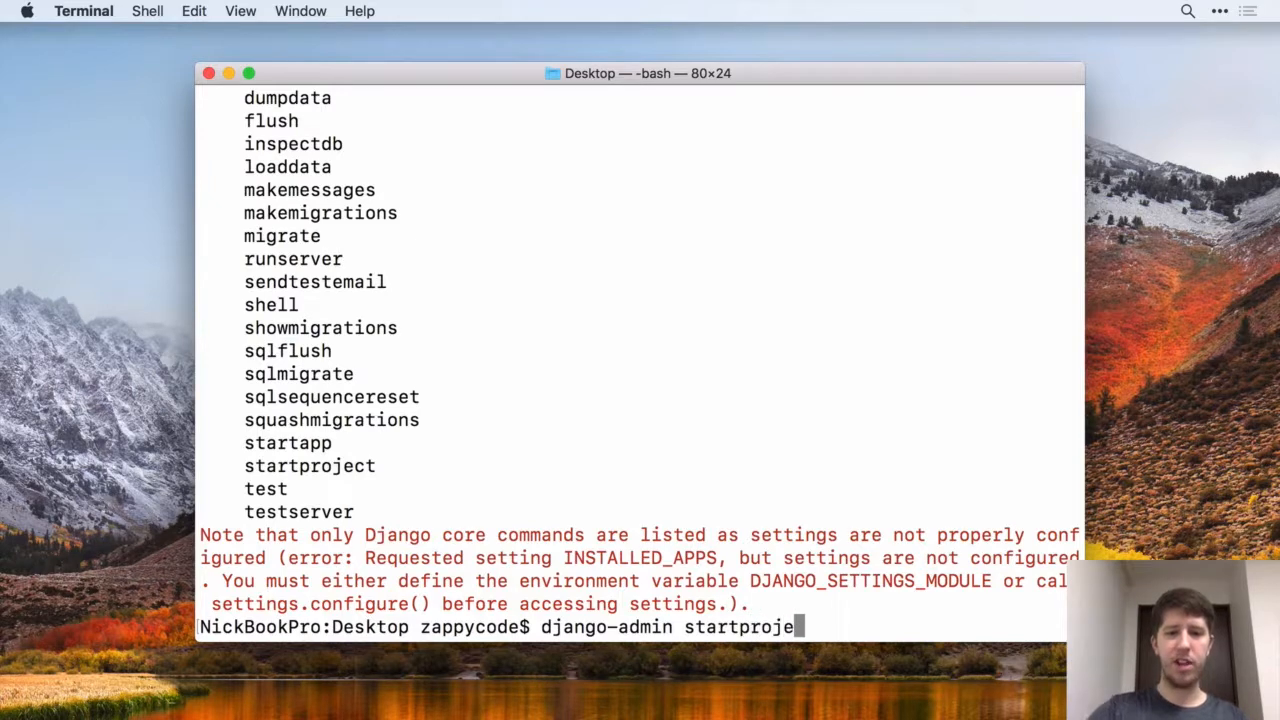
type("ct")
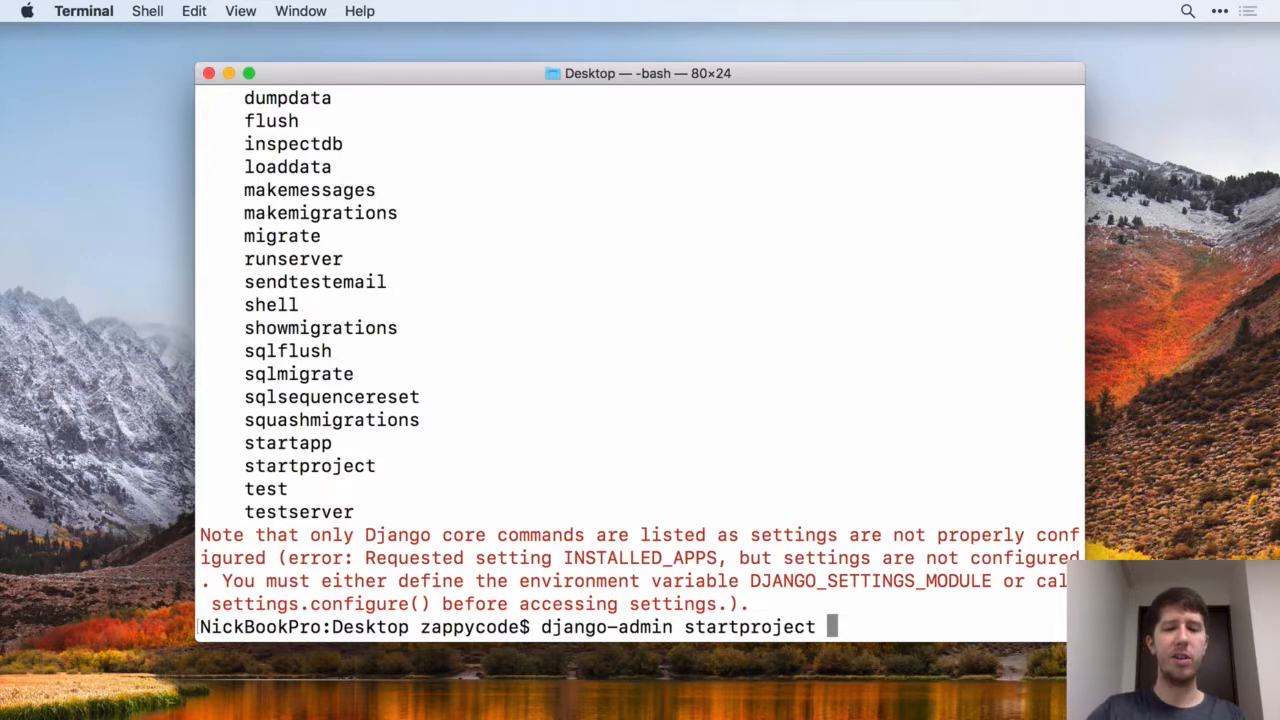
type("wordcount")
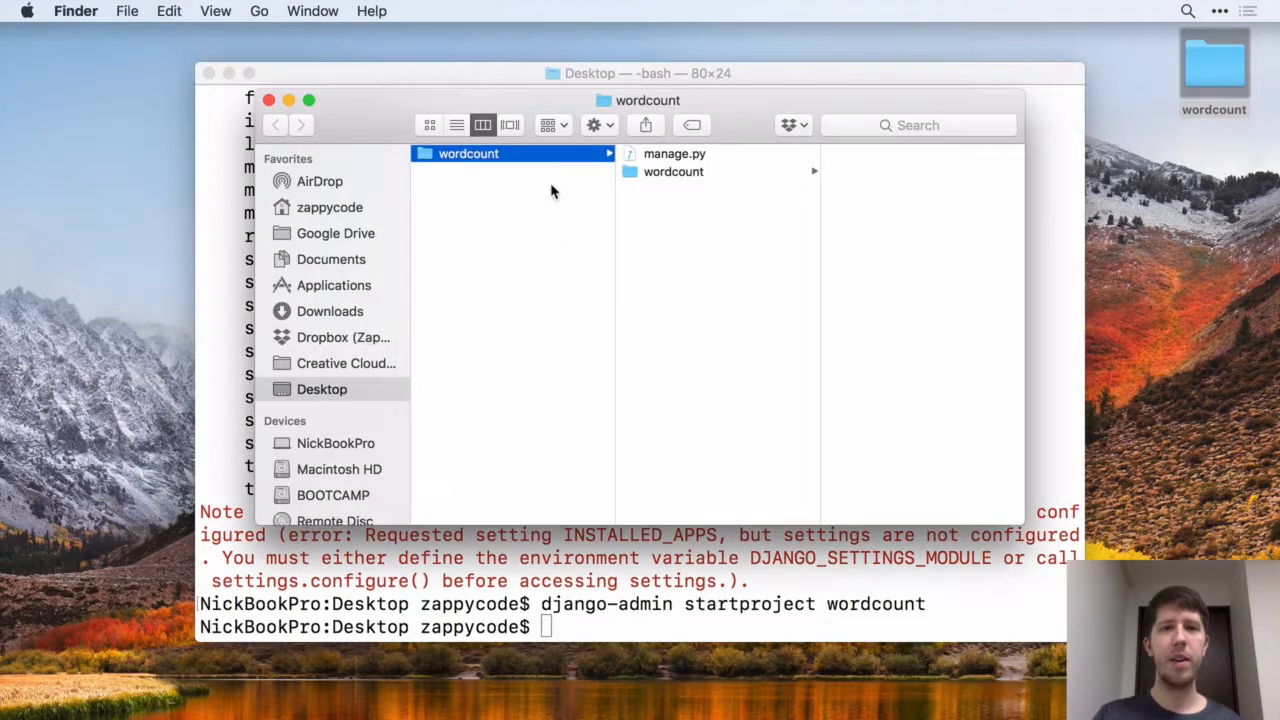
mouse_move(538, 429)
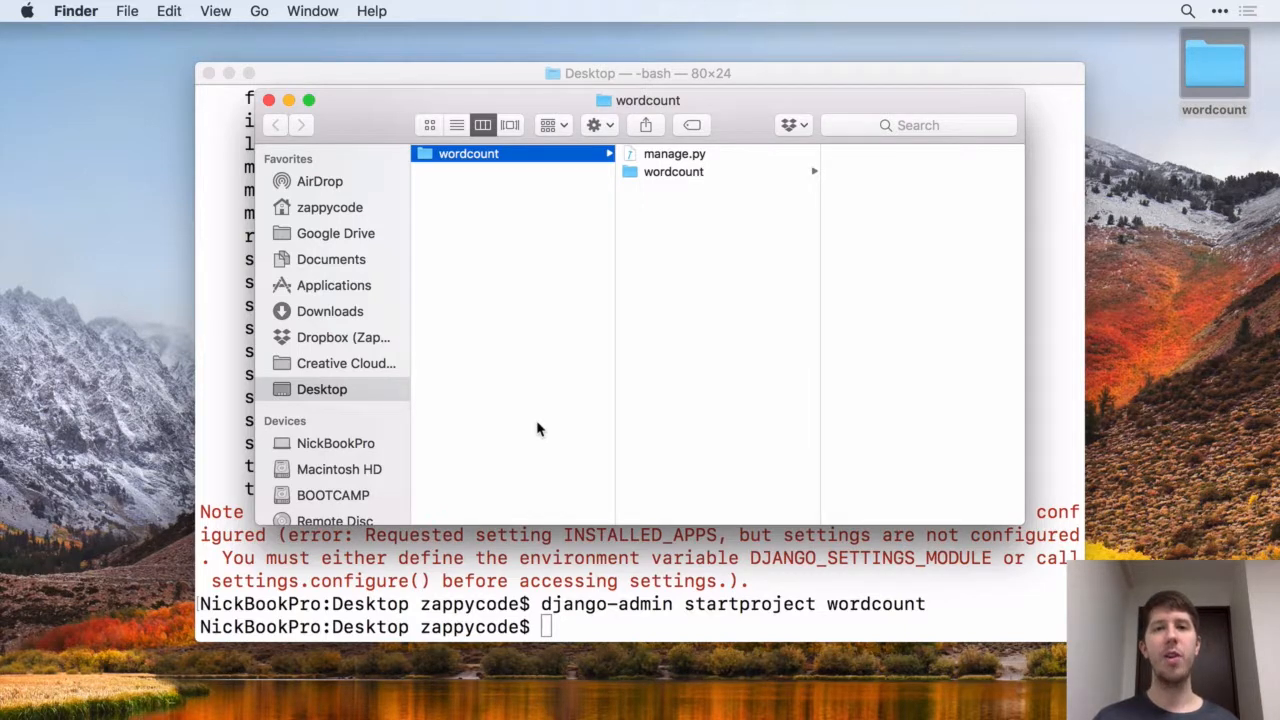
mouse_move(753, 377)
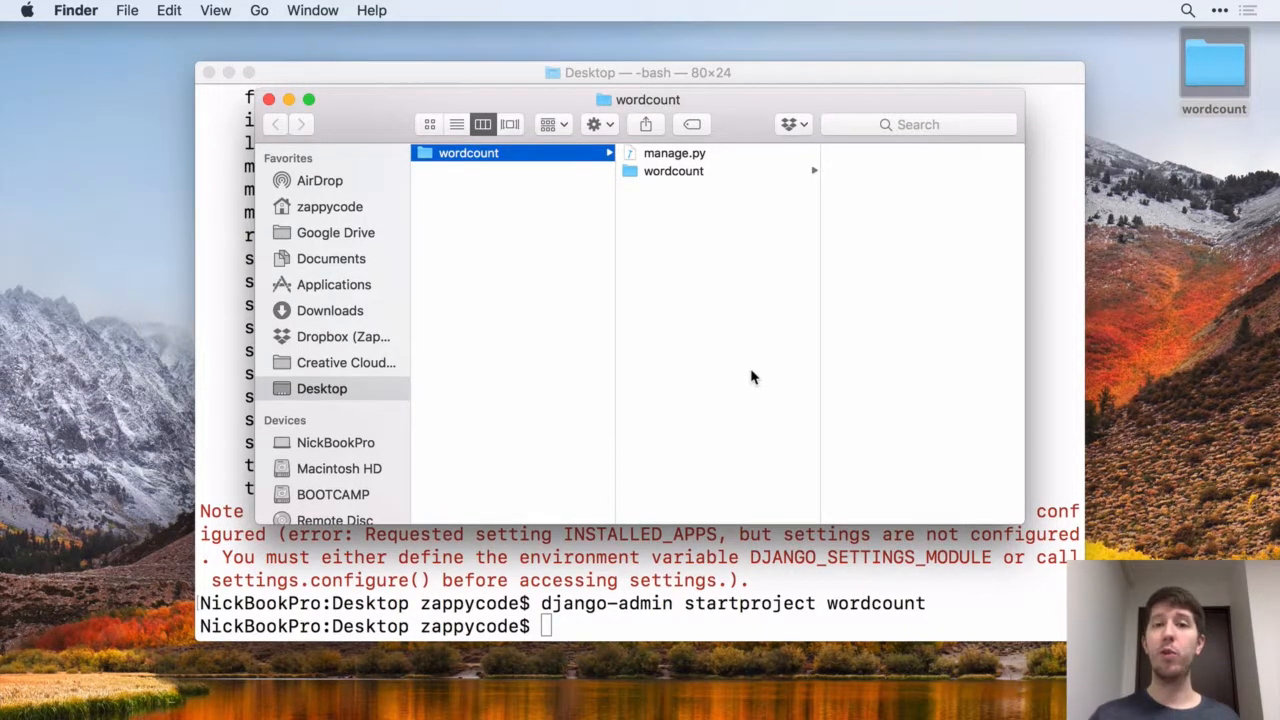